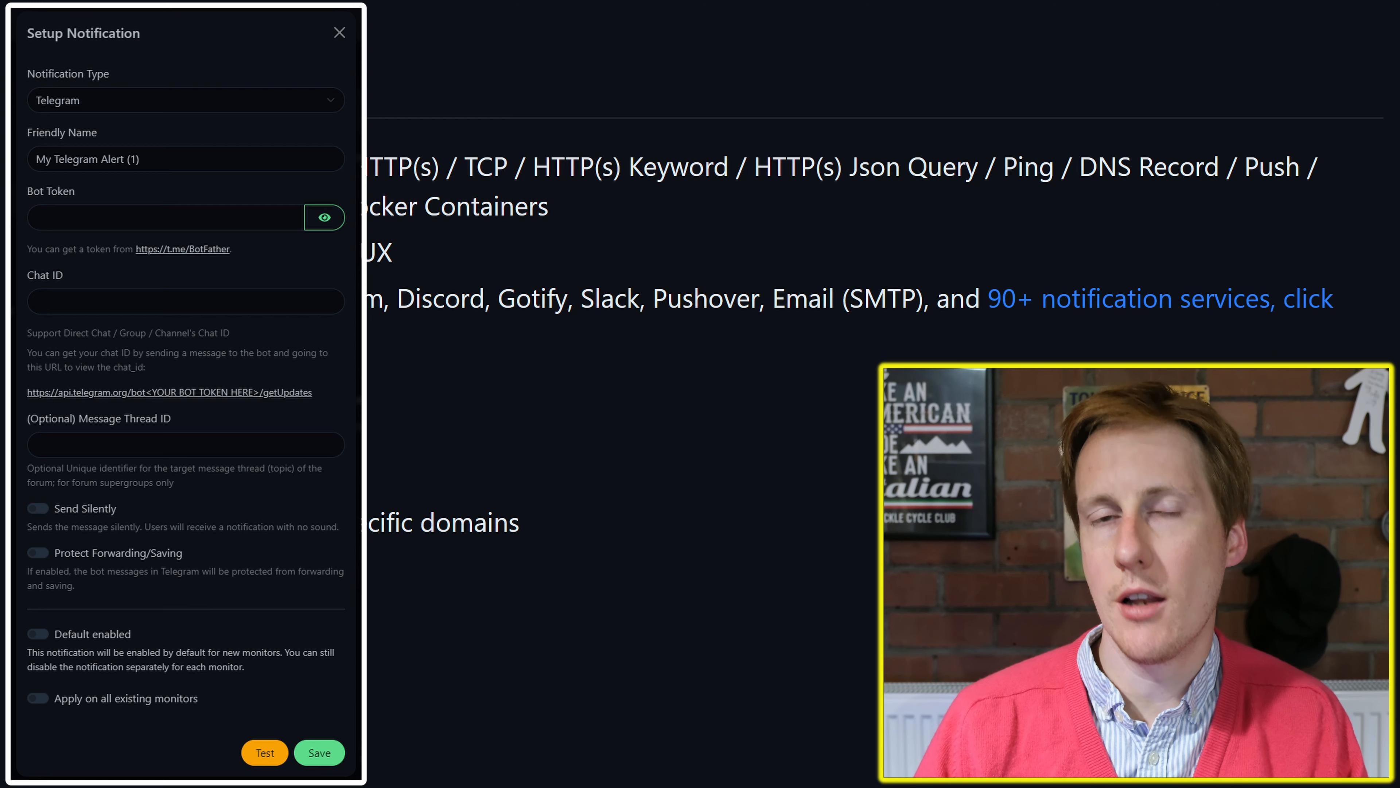
Step: View the Uptime Kuma container's logs in Portainer, confirming it listens on 3001
{"action": "left_click", "coordinate": [339, 33]}
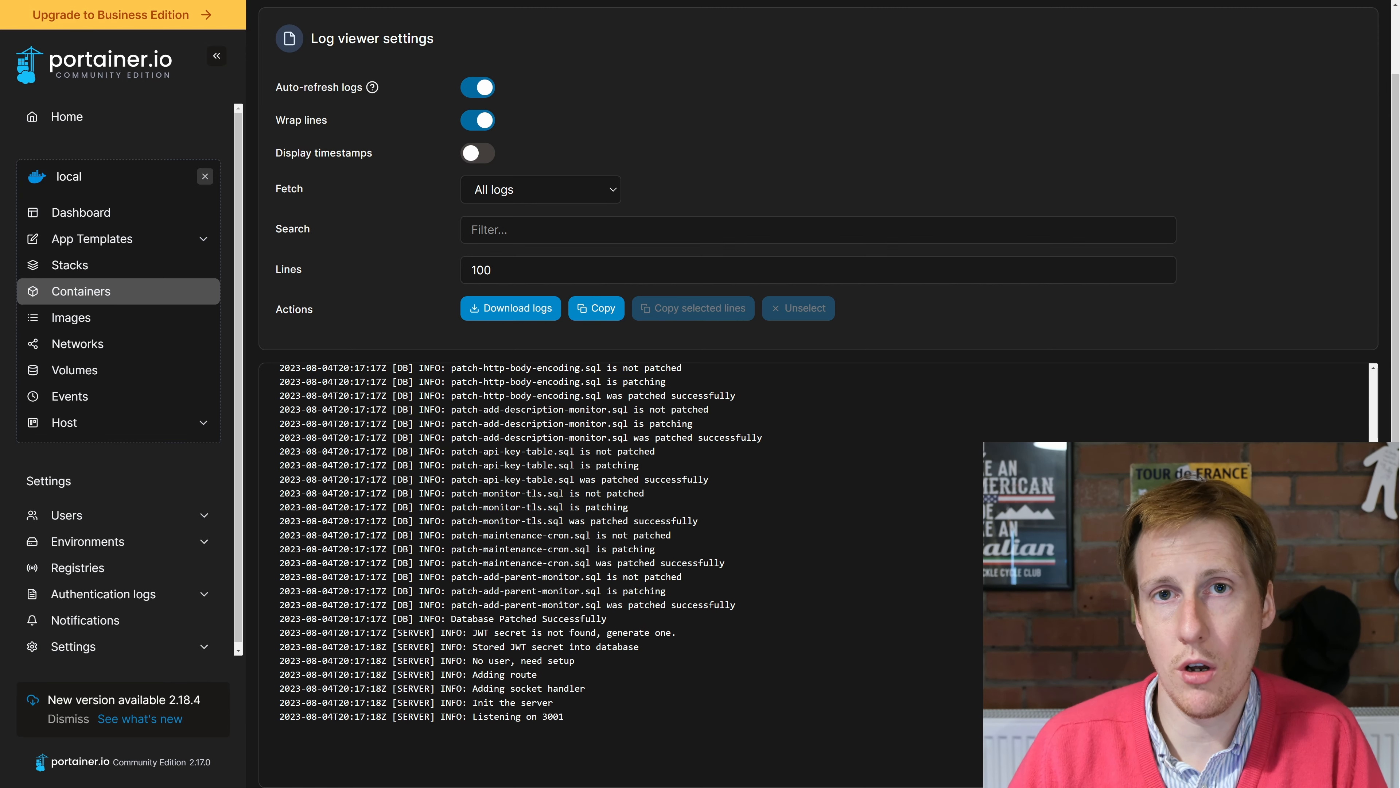
{"action": "mouse_move", "coordinate": [956, 541]}
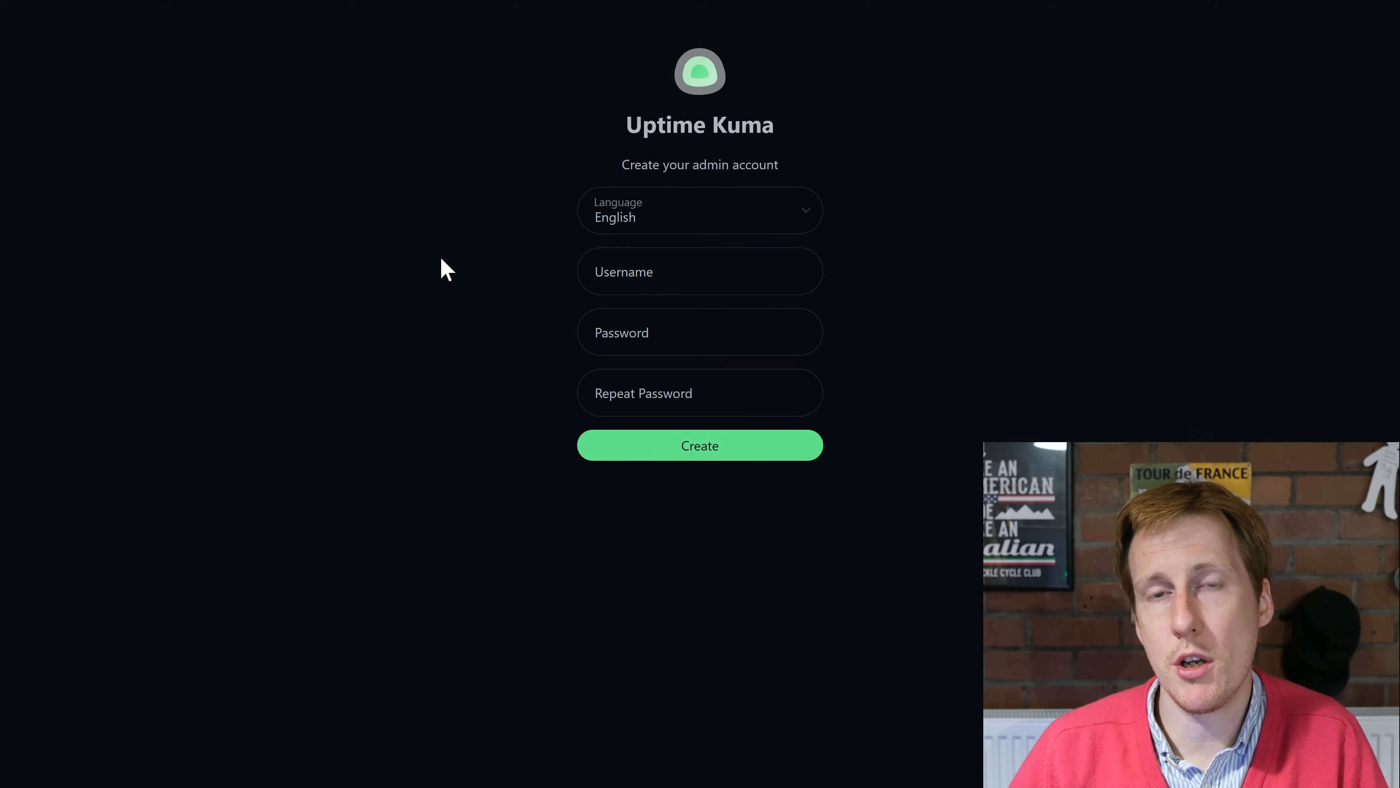
Step: Create the admin account and land on the empty dashboard with zero monitors
{"action": "left_click", "coordinate": [699, 445]}
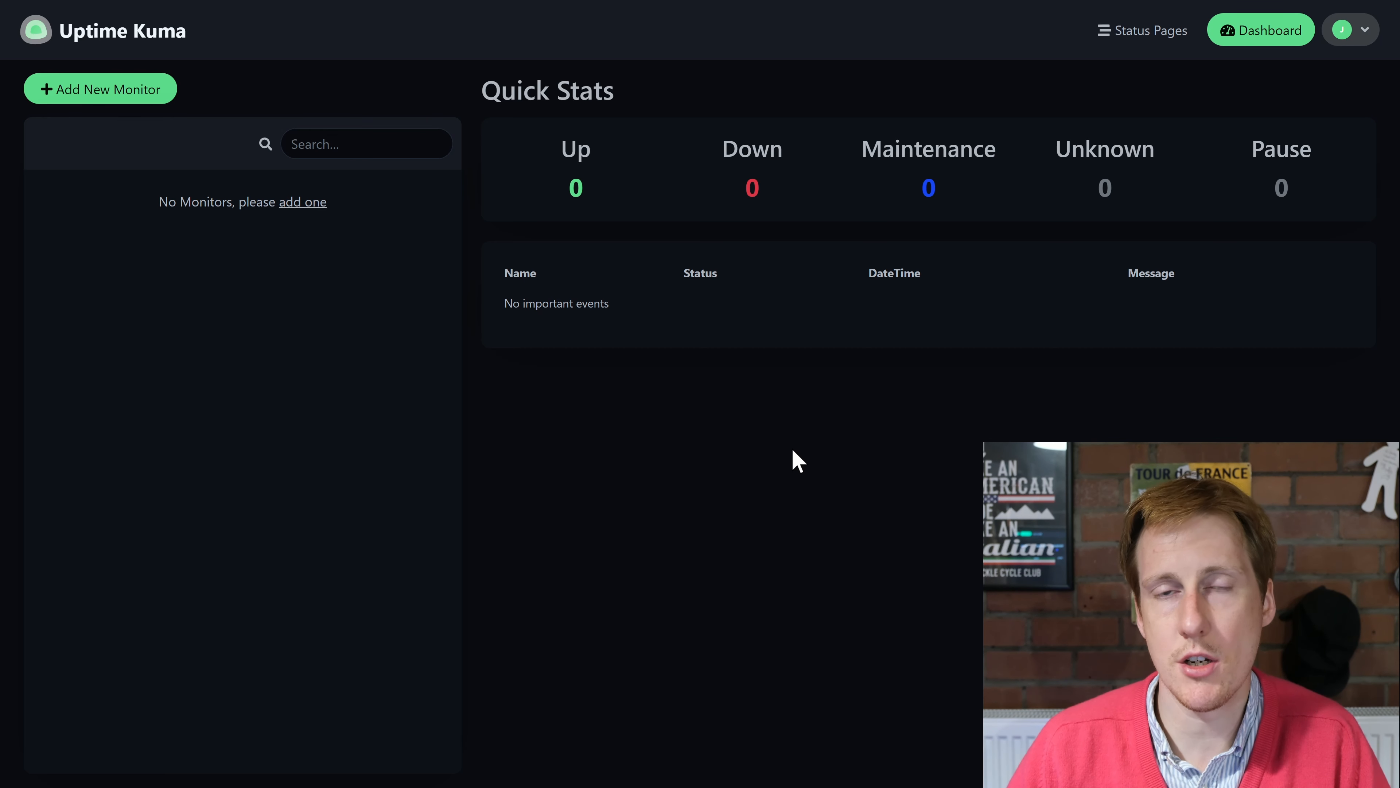
{"action": "mouse_move", "coordinate": [704, 436]}
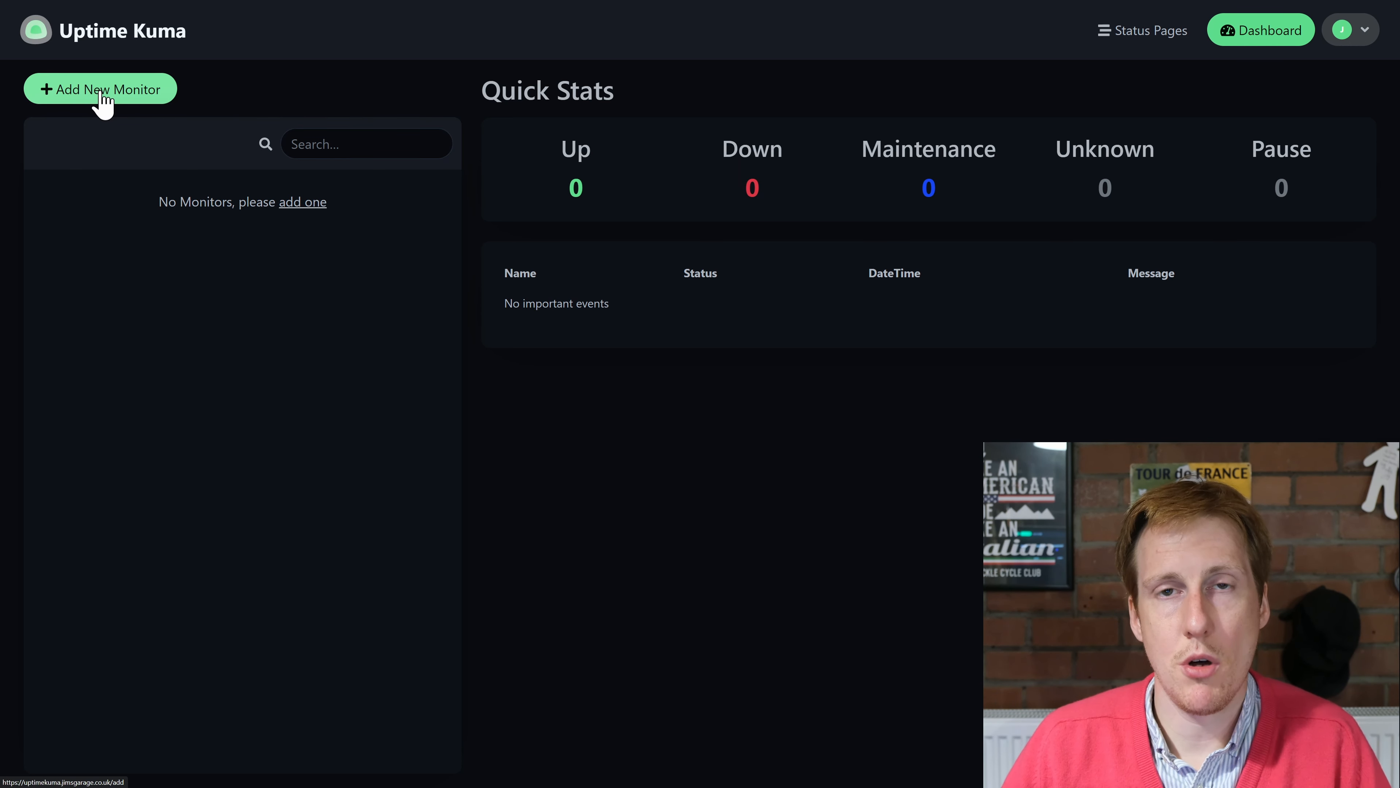
{"action": "left_click", "coordinate": [100, 88]}
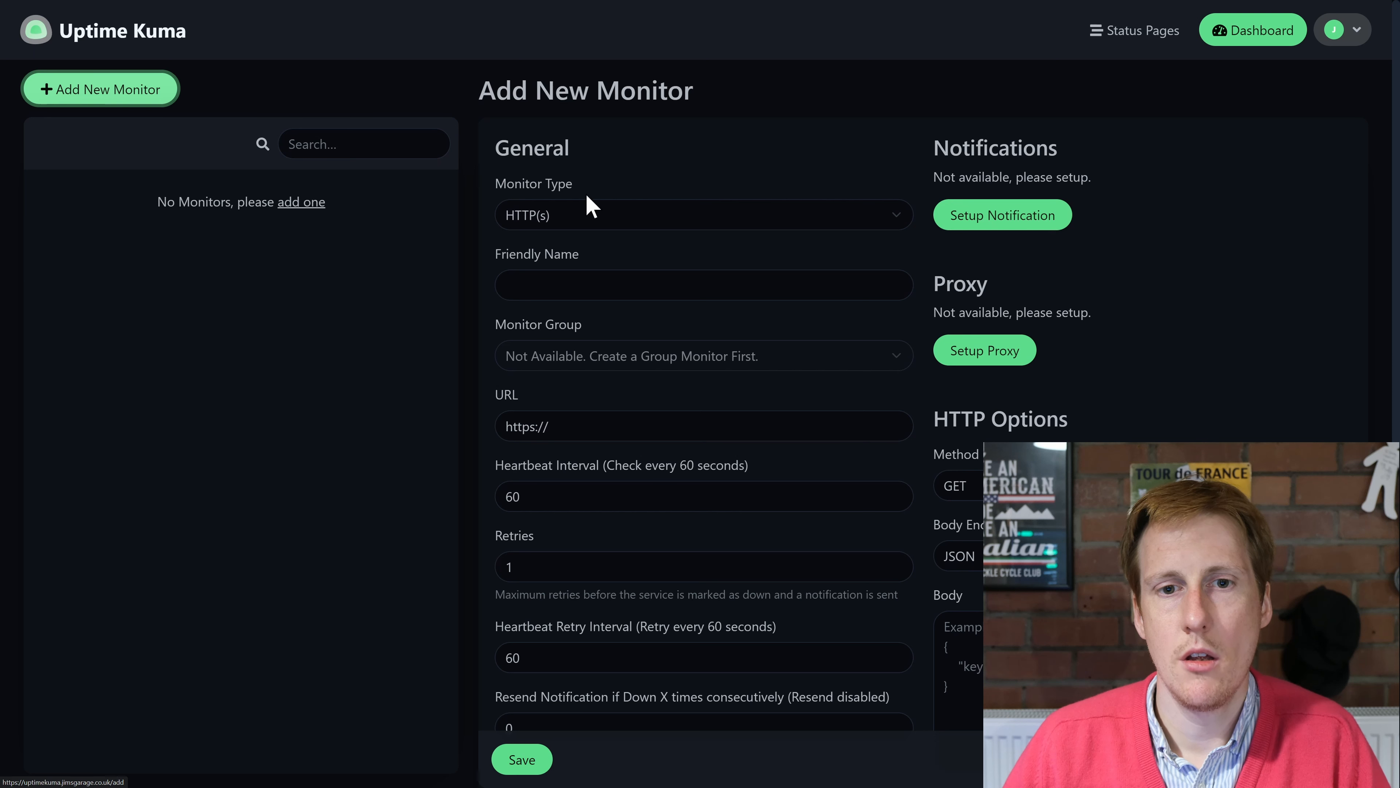
{"action": "mouse_move", "coordinate": [745, 196]}
{"action": "type", "text": "pihole.jimsgarage.co.uk"}
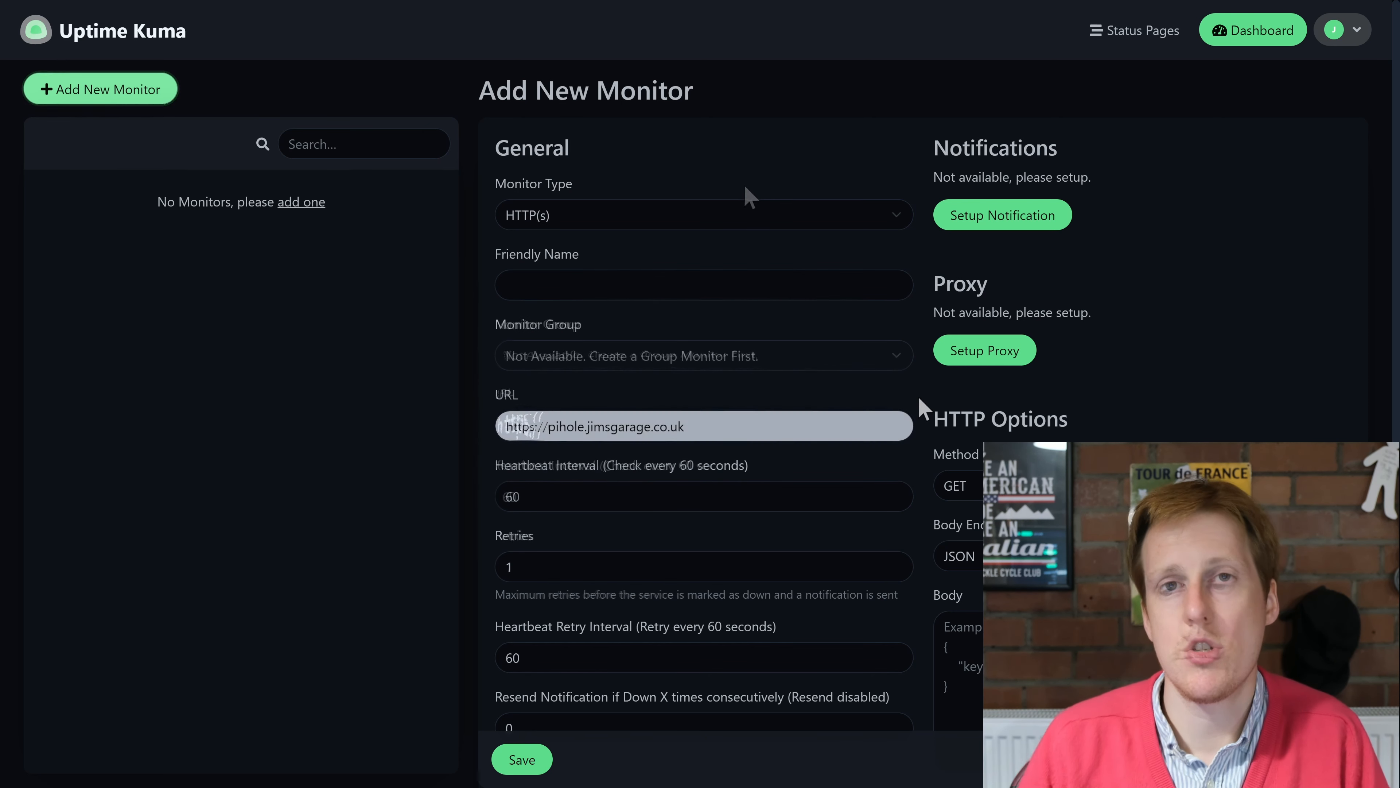
{"action": "left_click", "coordinate": [703, 426]}
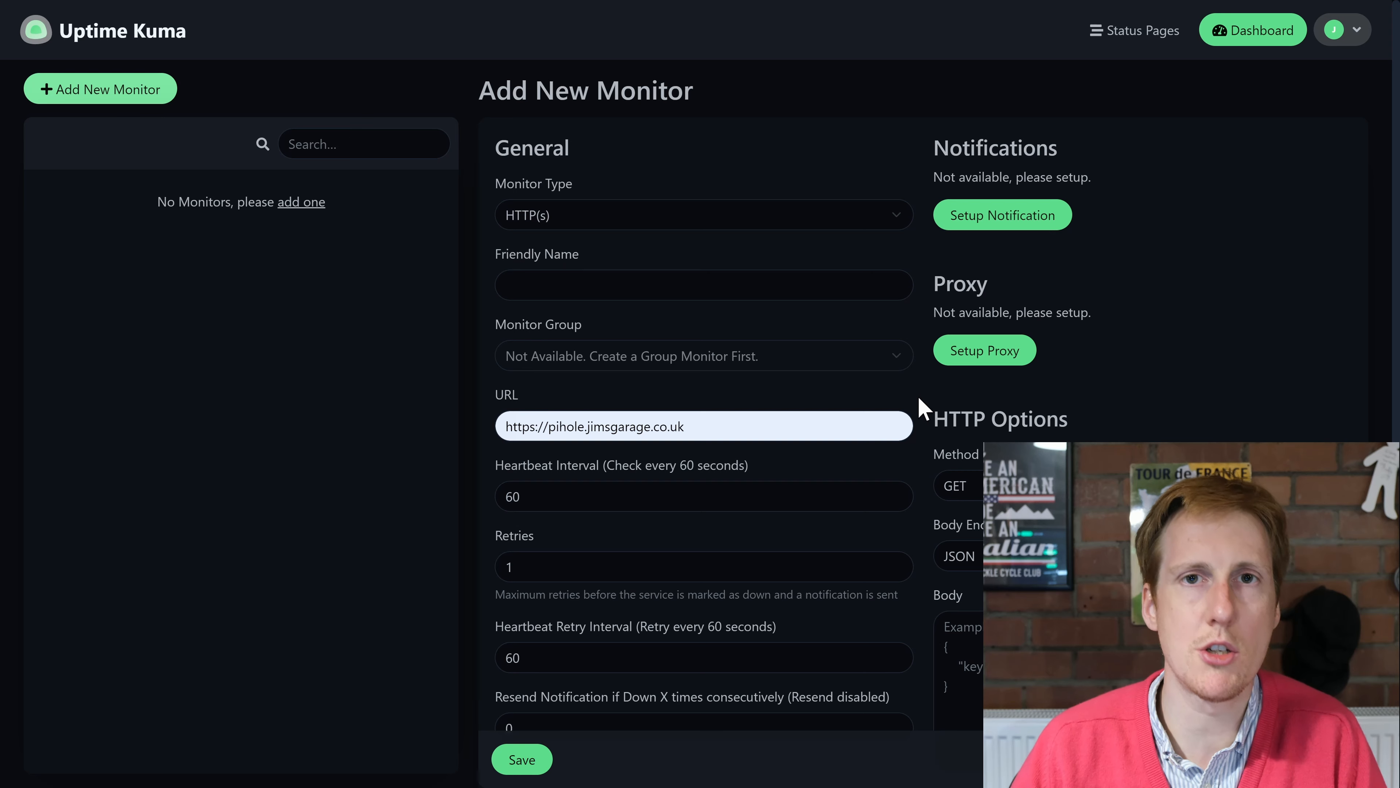
Step: Save the pihole monitor with default advanced options so it reports Up
{"action": "scroll", "scroll_direction": "down", "scroll_amount": 3}
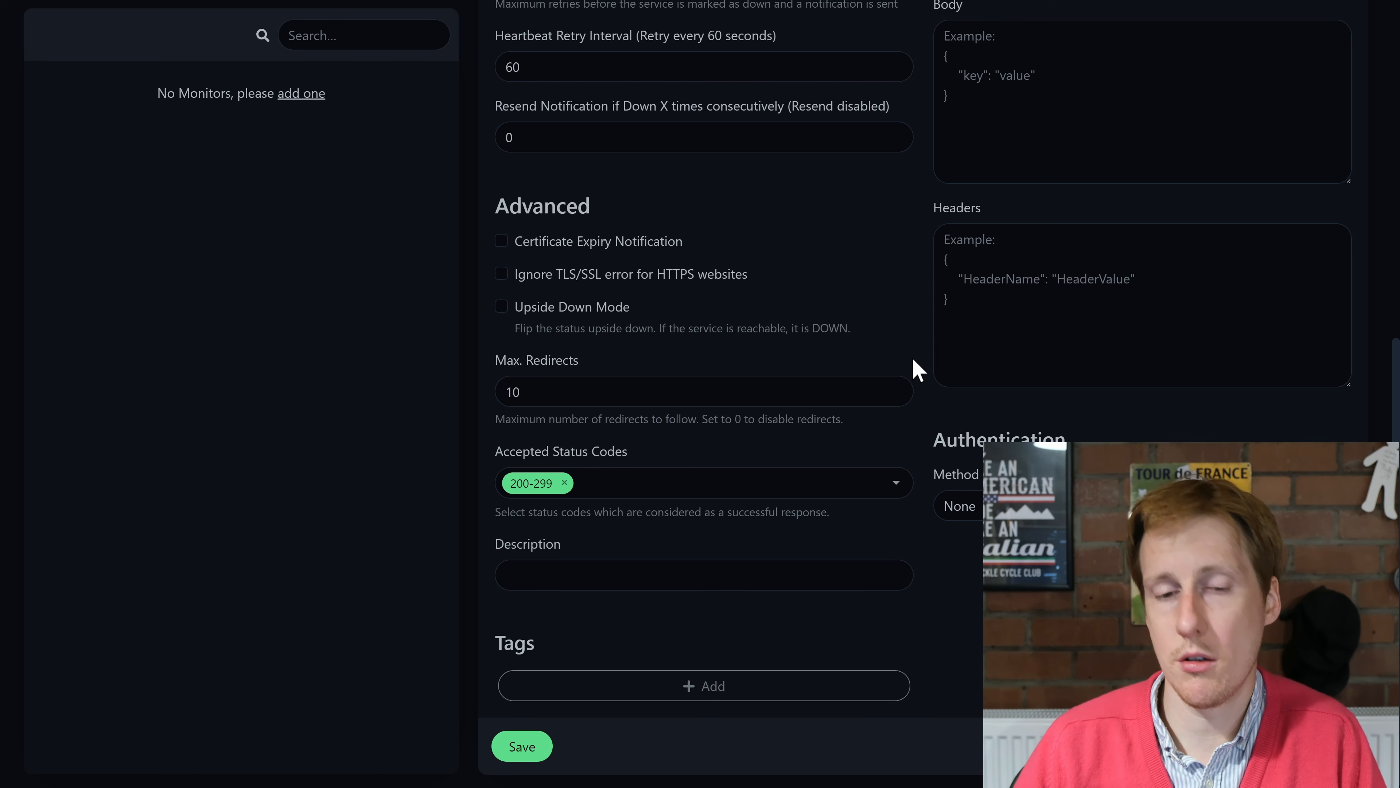
{"action": "left_click", "coordinate": [522, 745]}
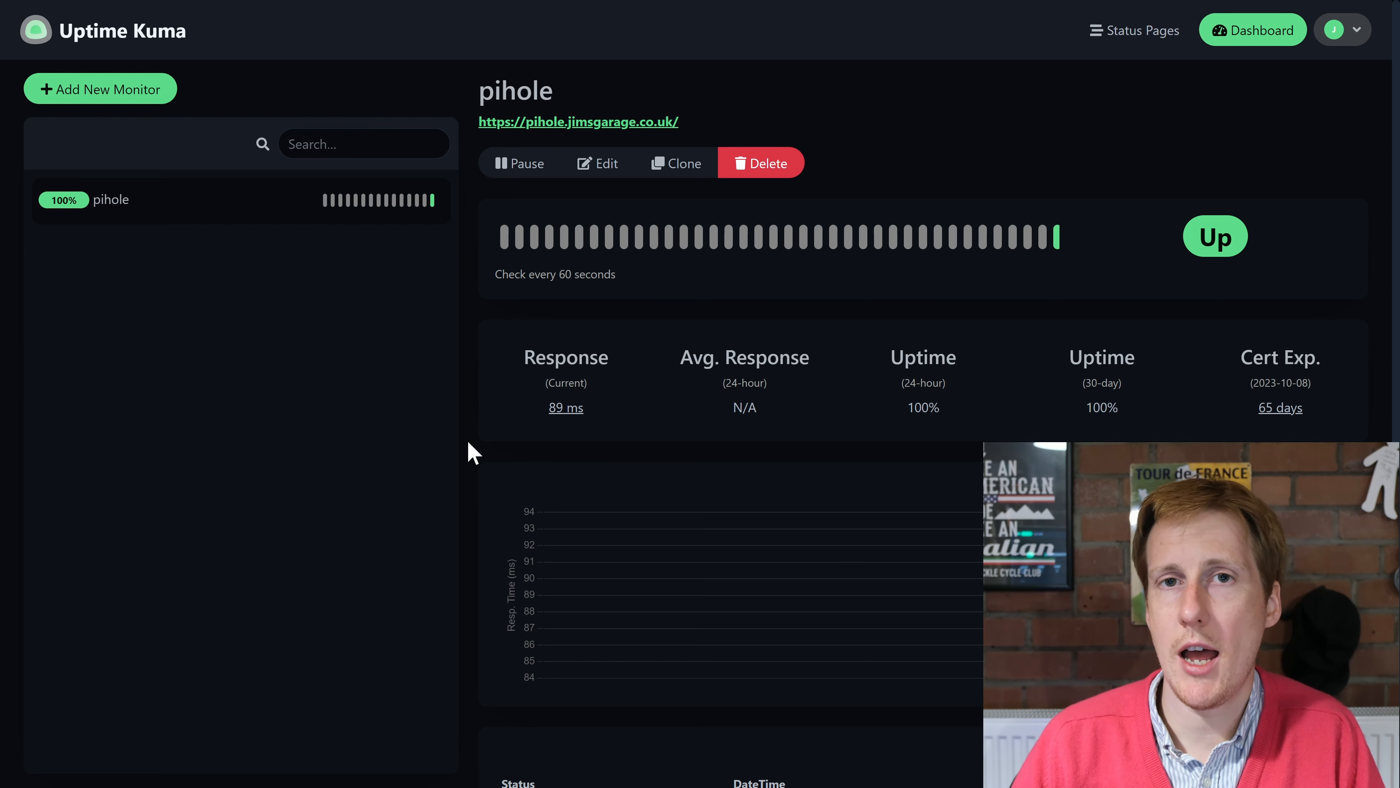
{"action": "mouse_move", "coordinate": [1058, 259]}
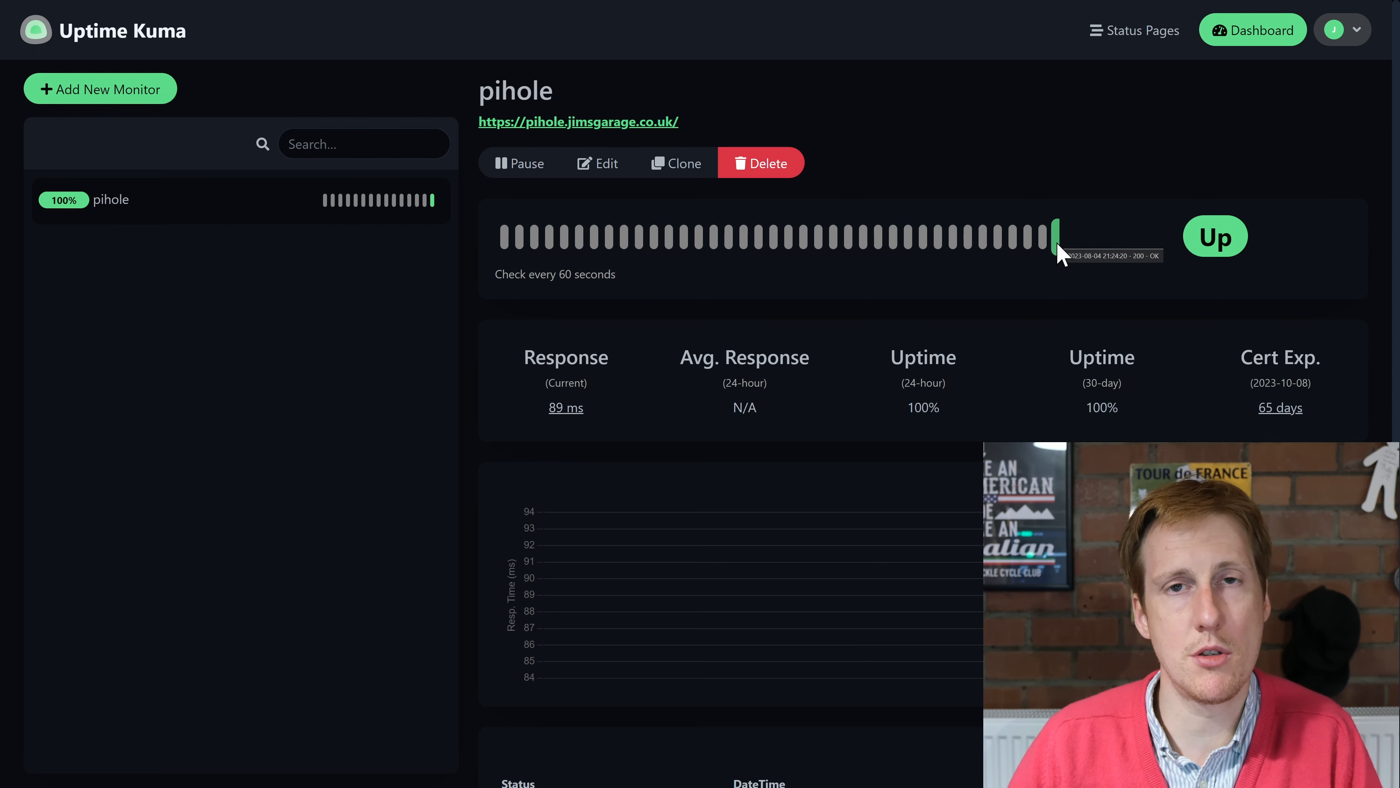
{"action": "mouse_move", "coordinate": [498, 292]}
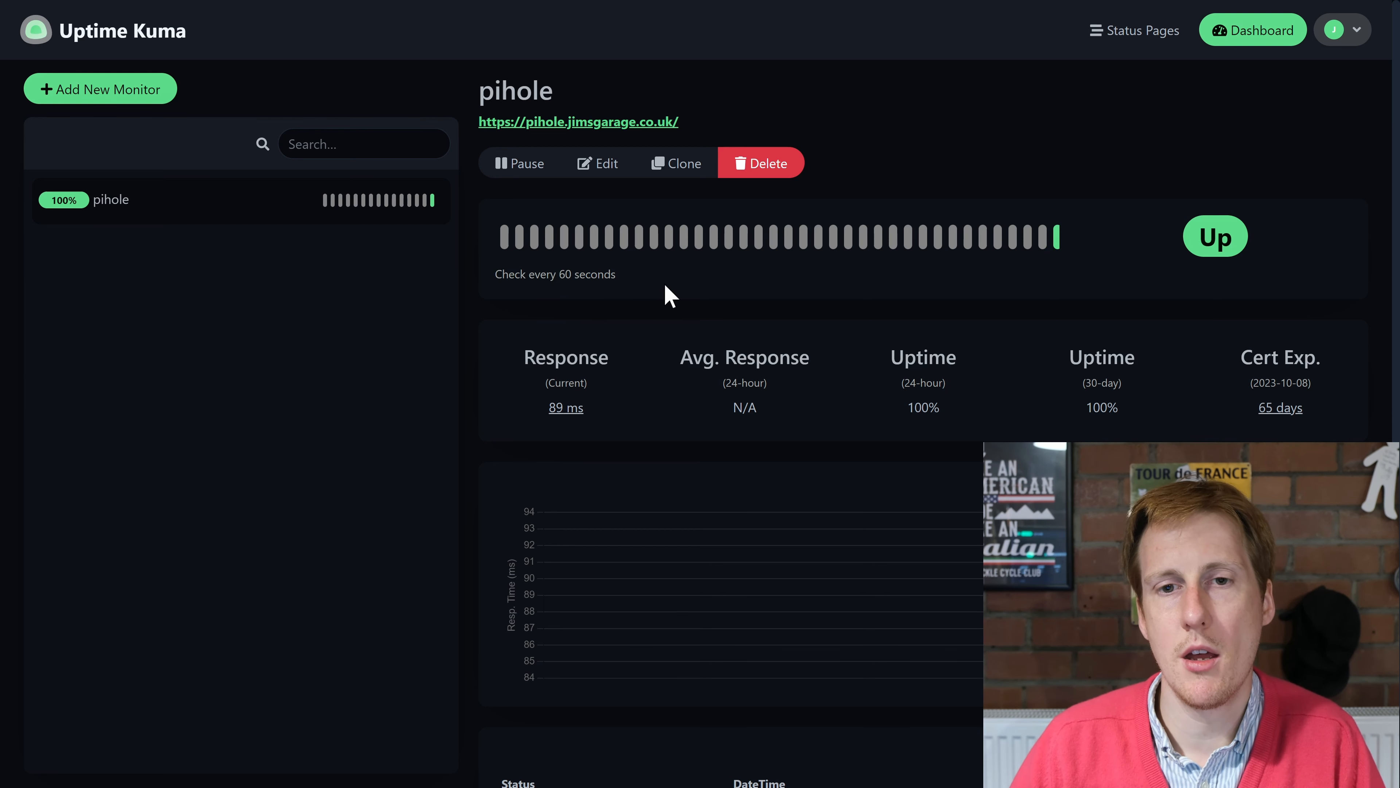
{"action": "mouse_move", "coordinate": [1214, 236]}
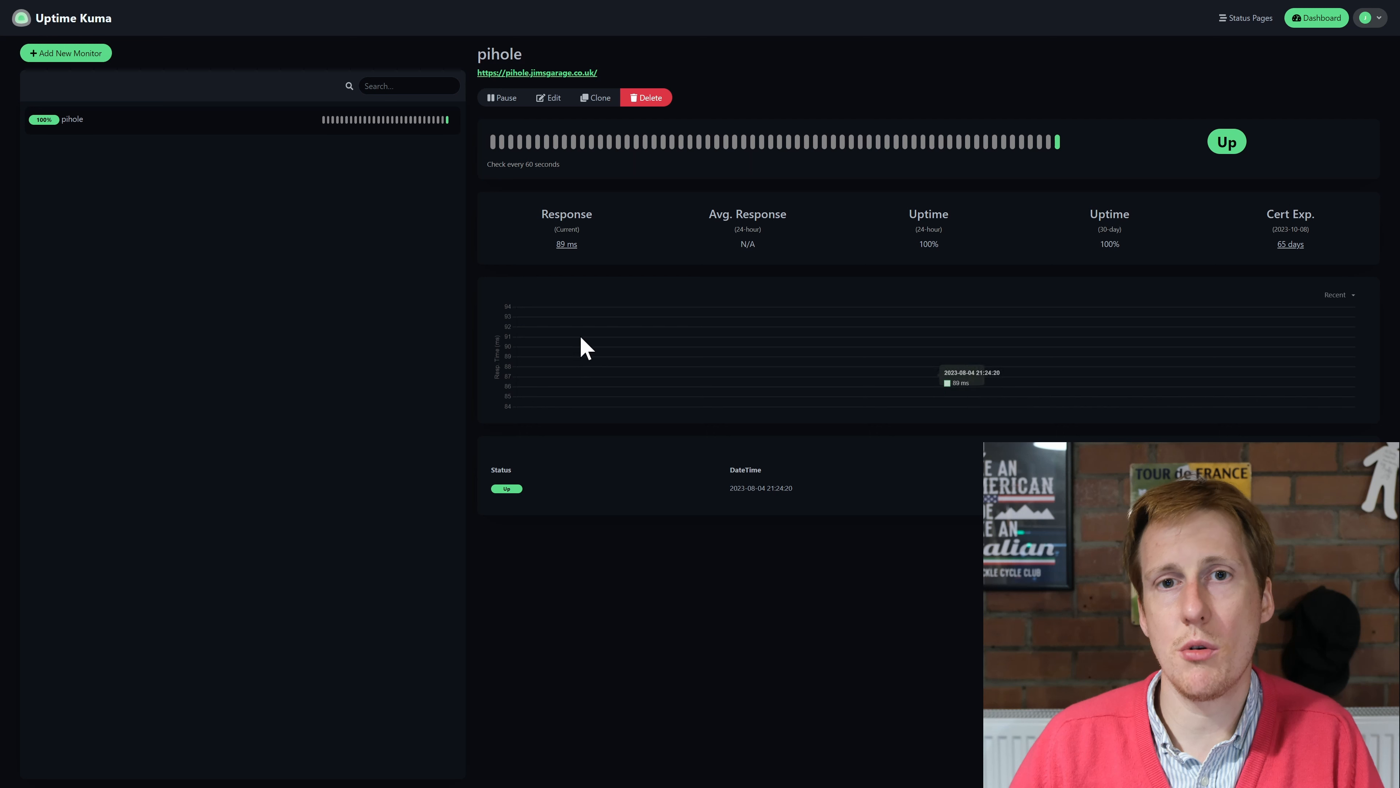
{"action": "mouse_move", "coordinate": [598, 377]}
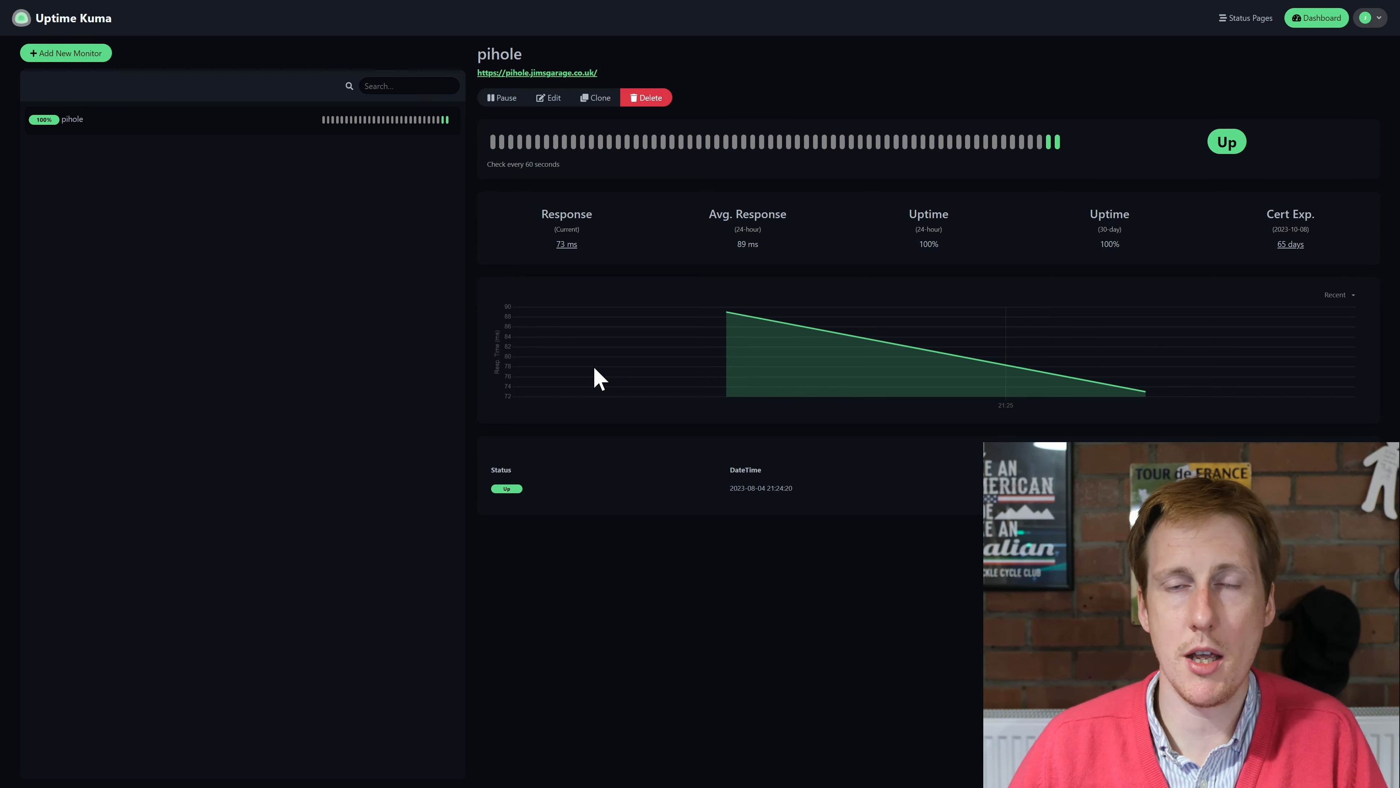
{"action": "mouse_move", "coordinate": [546, 285]}
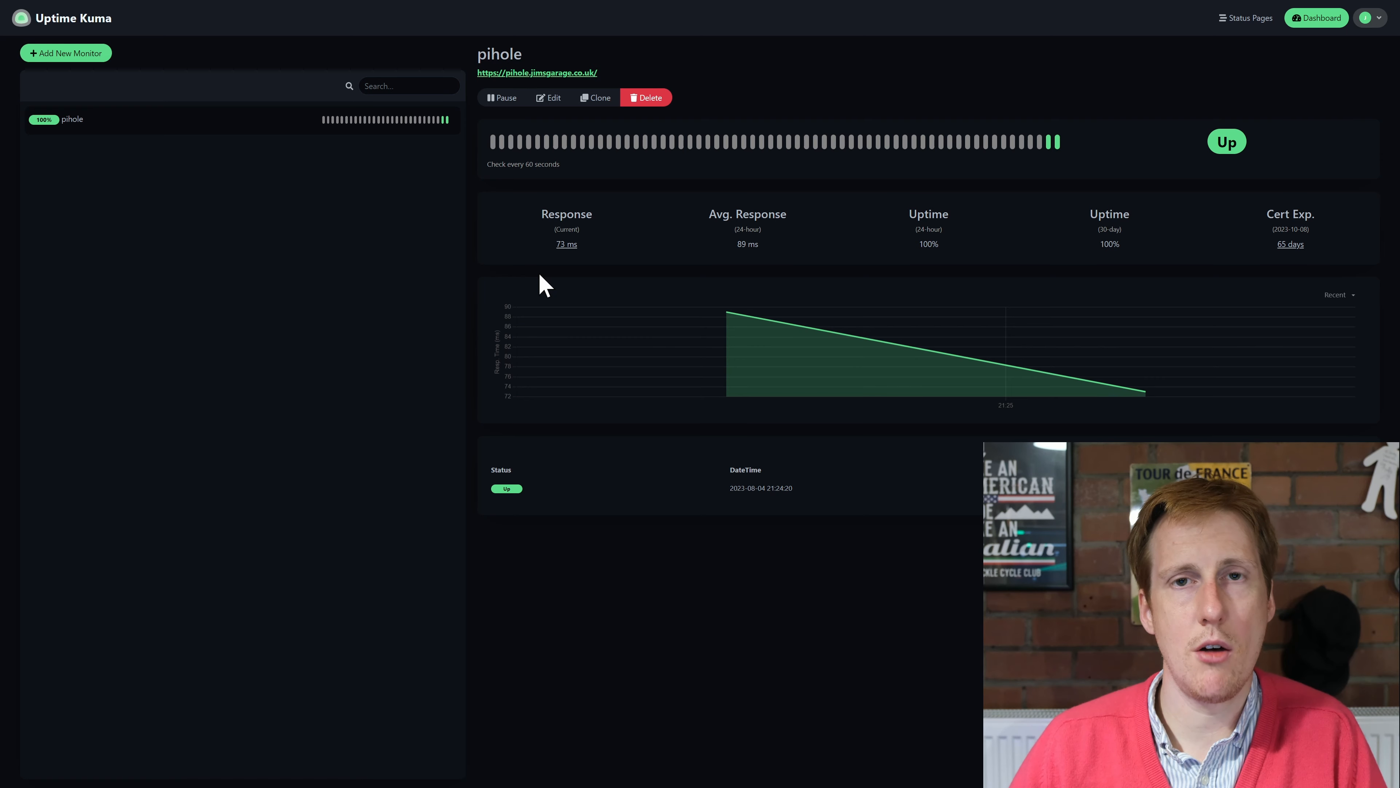
Step: Begin a second monitor with a fresh Add New Monitor form
{"action": "left_click", "coordinate": [65, 53]}
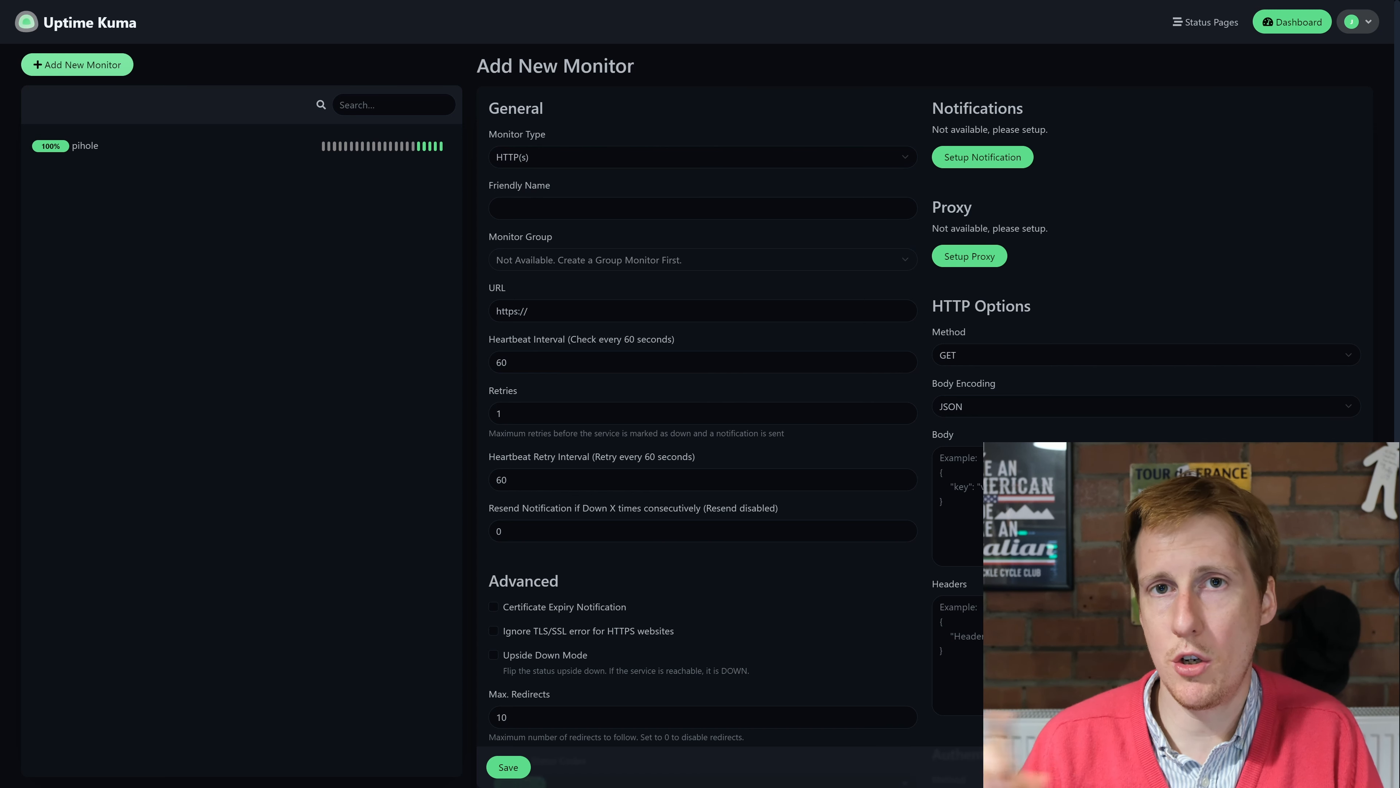
{"action": "left_click", "coordinate": [701, 156]}
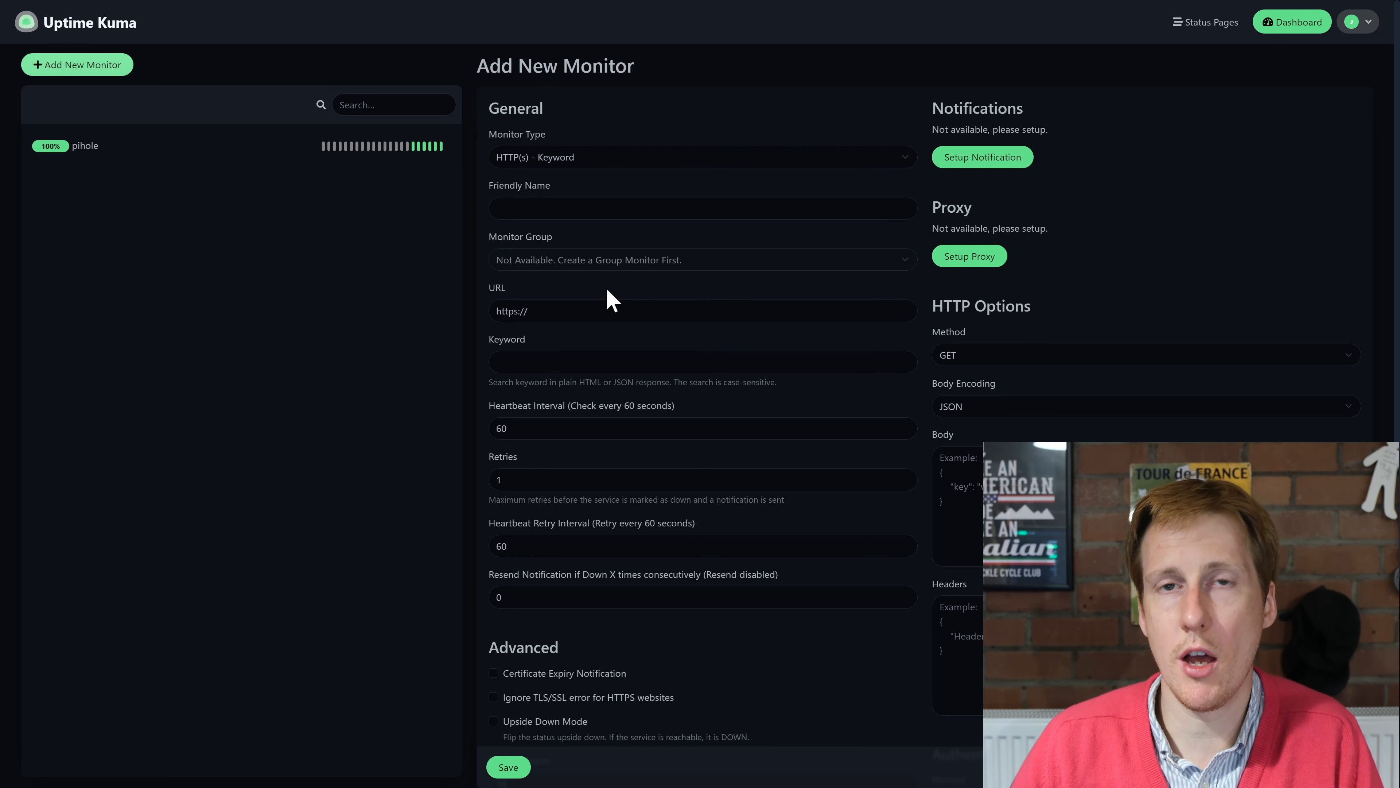
{"action": "type", "text": "https://plex.jimsgarage.co.uk"}
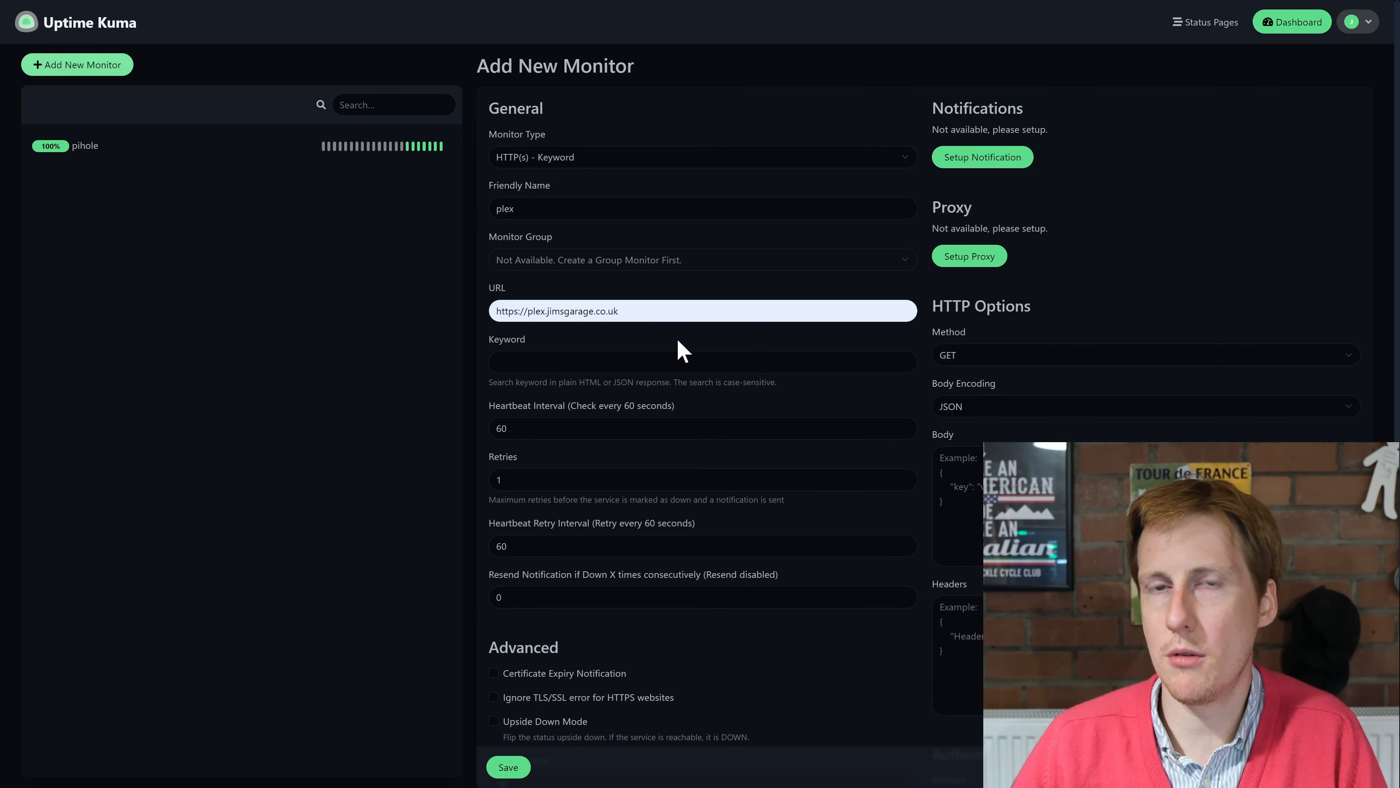
{"action": "type", "text": "version"}
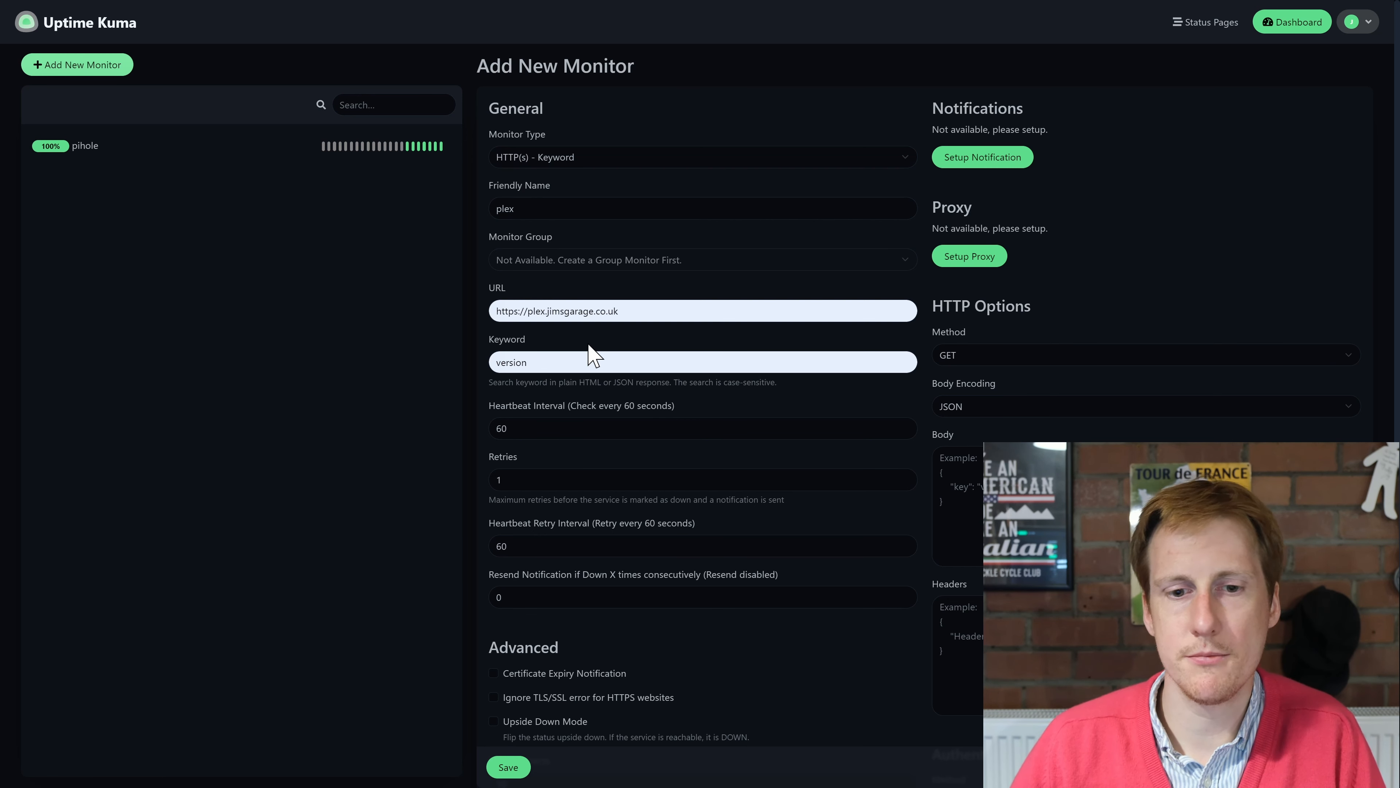
{"action": "left_click", "coordinate": [508, 767]}
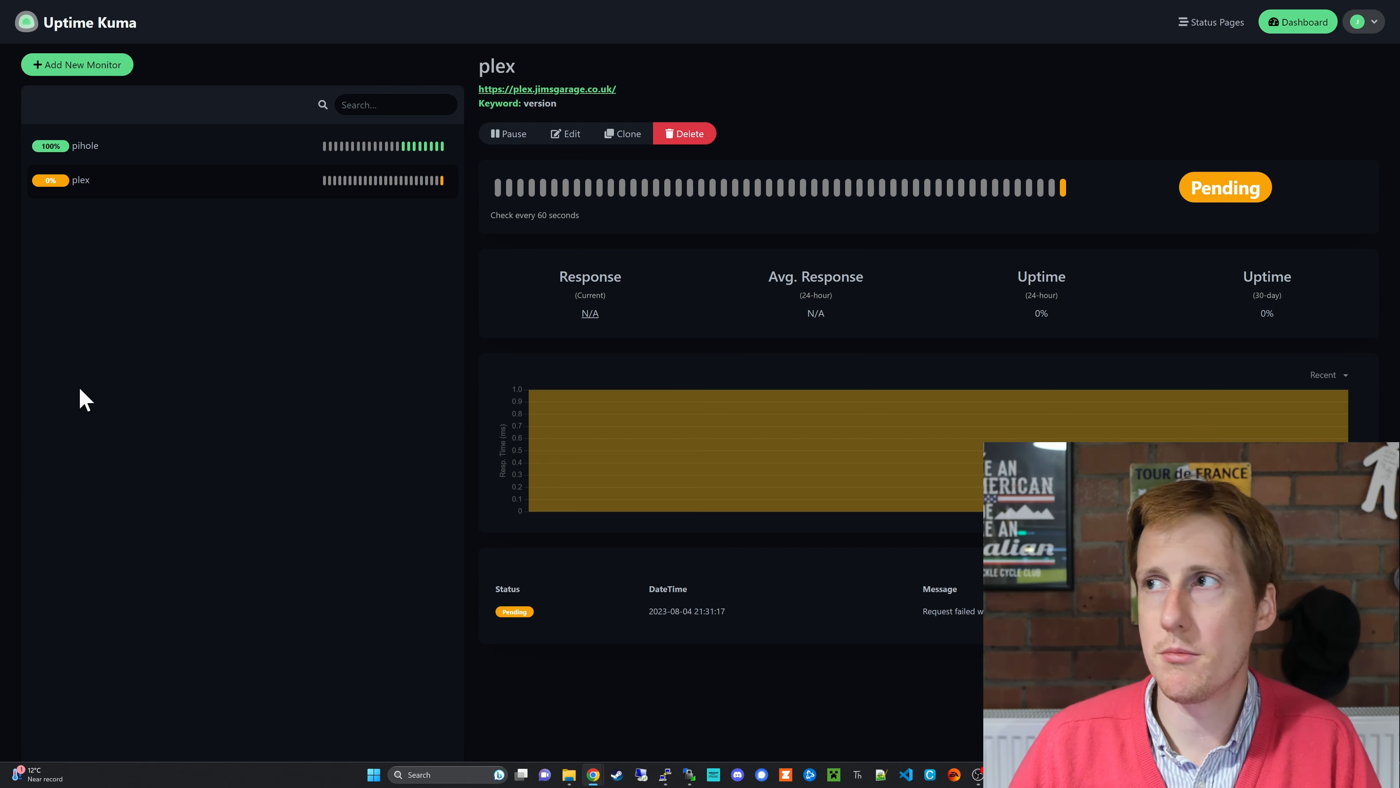
Step: Edit the plex monitor to use the /identity page of plex.jimsgarage.co.uk
{"action": "left_click", "coordinate": [564, 133]}
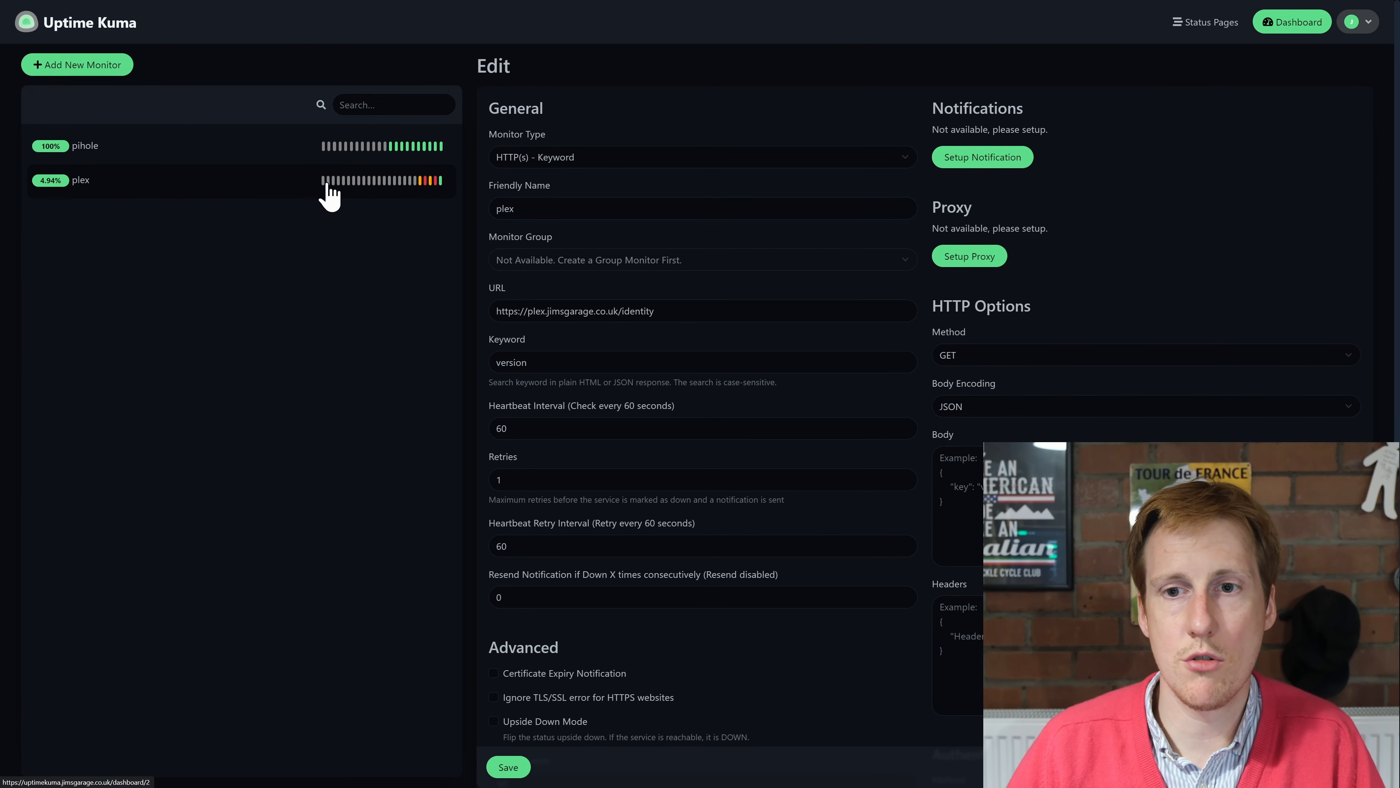
Step: Save the plex monitor's /identity URL so it reports Up with 200 OK
{"action": "left_click", "coordinate": [80, 180]}
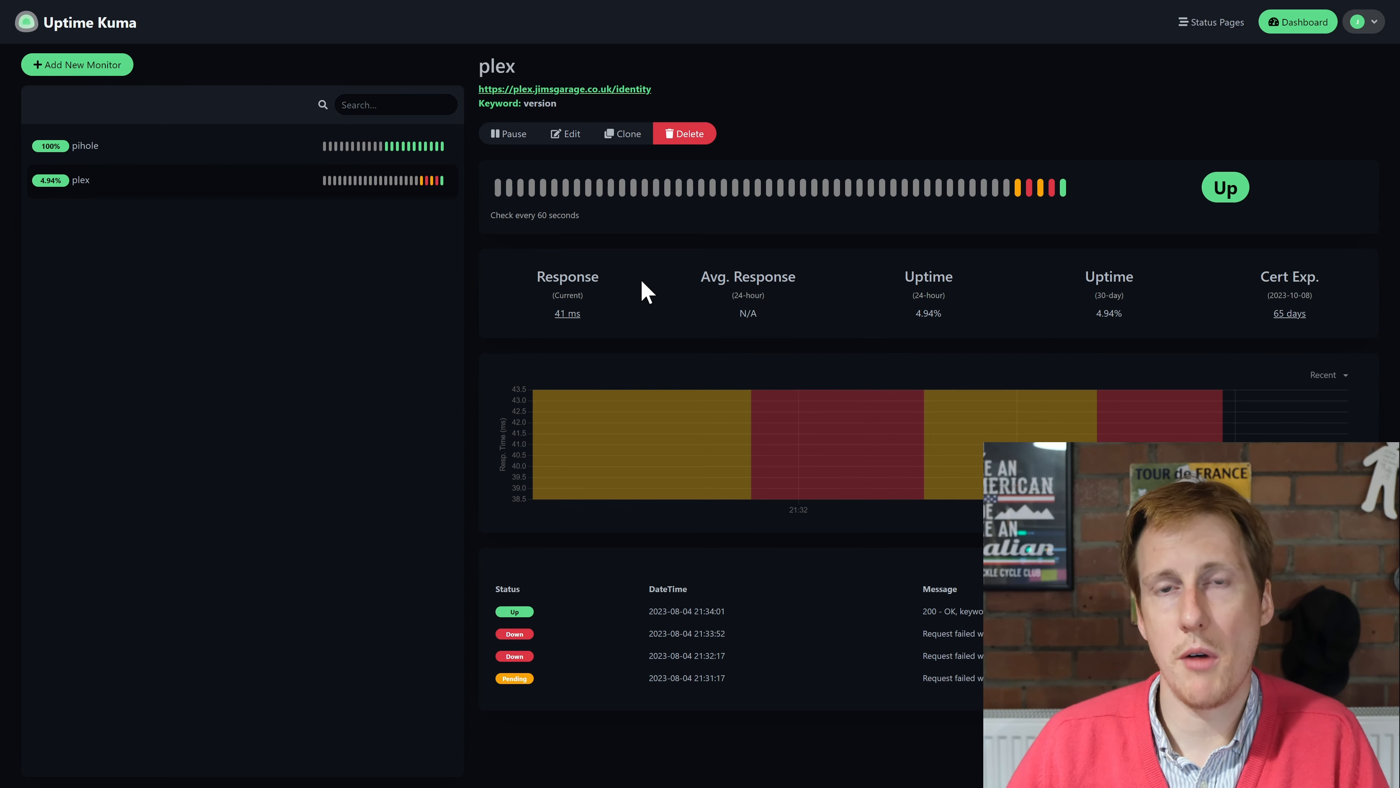
Step: Add a Ping monitor named google checking google.com
{"action": "left_click", "coordinate": [76, 64]}
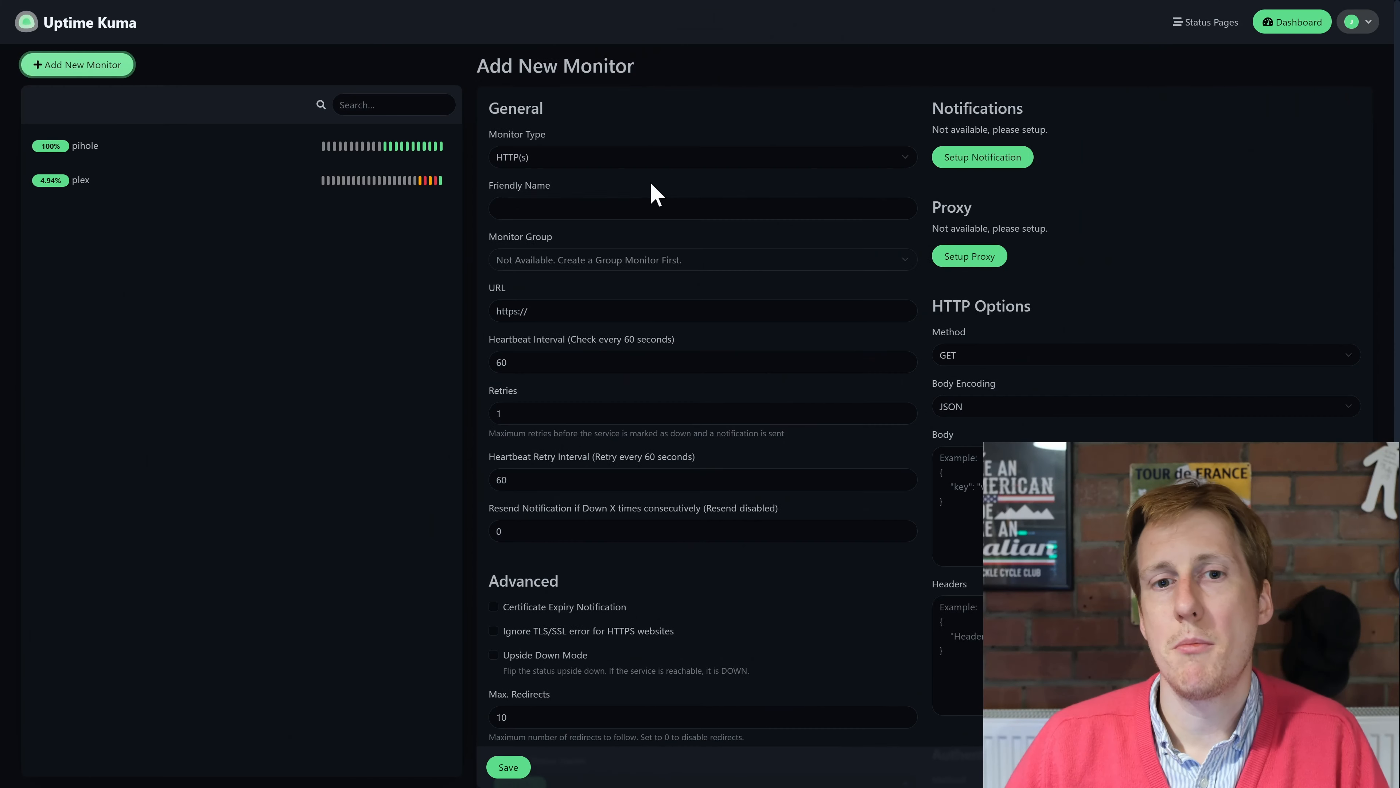
{"action": "left_click", "coordinate": [702, 156]}
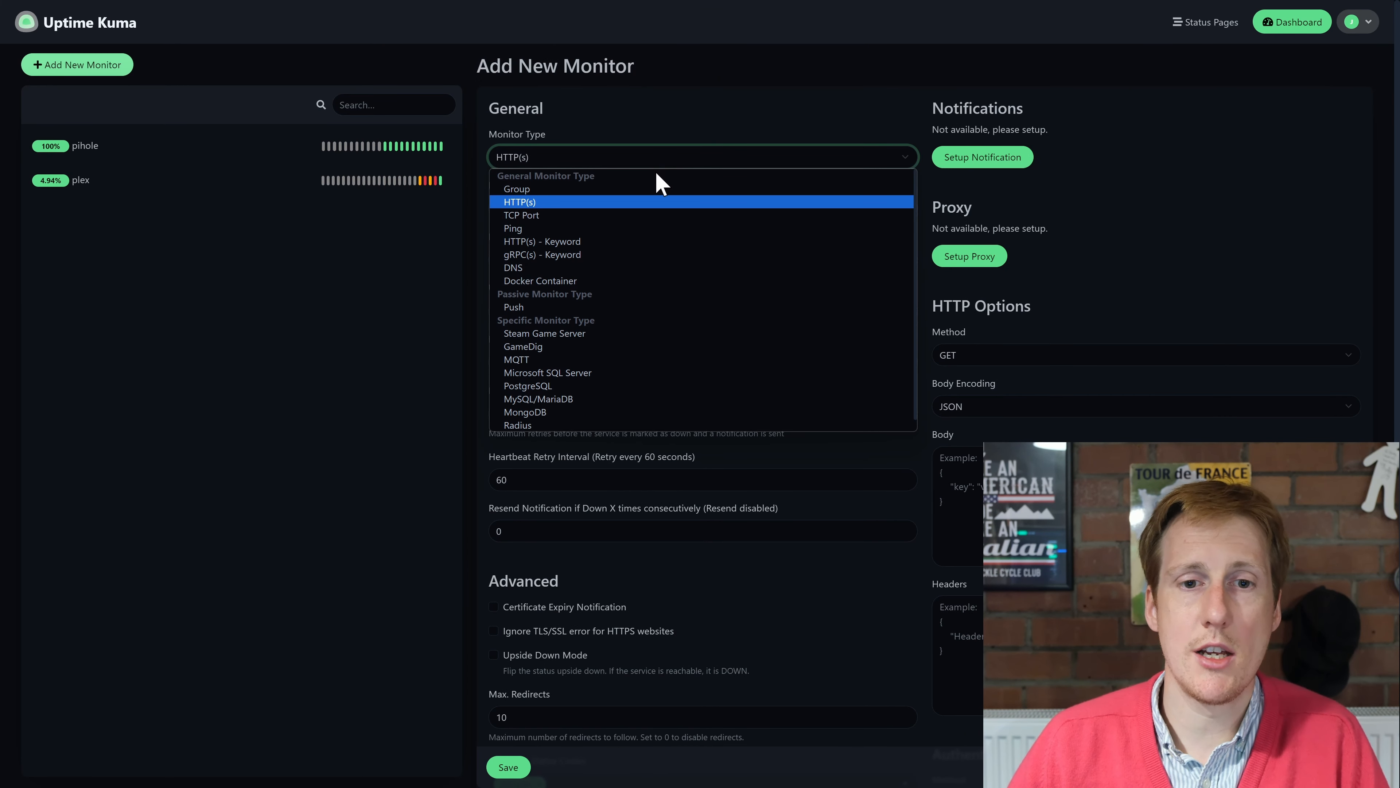
{"action": "left_click", "coordinate": [513, 227]}
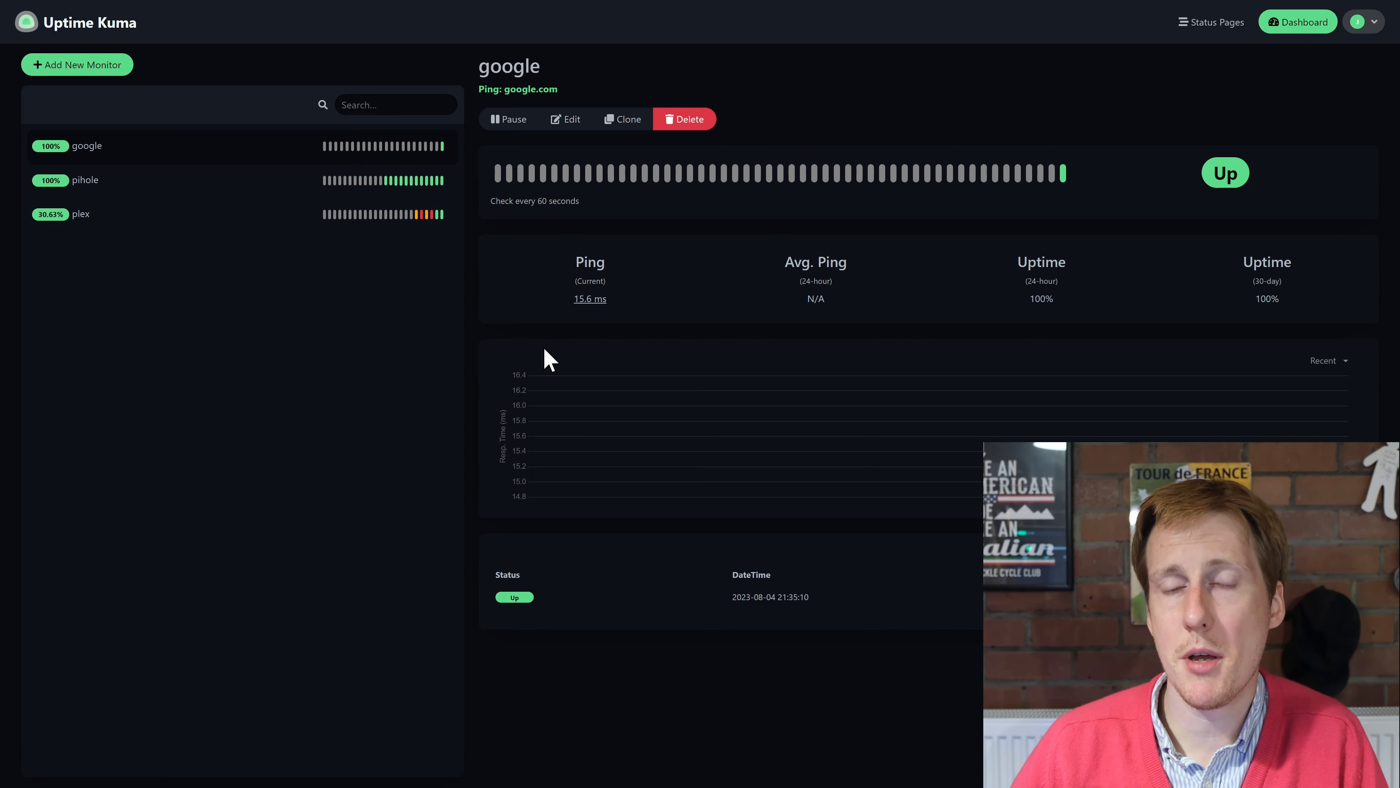
{"action": "mouse_move", "coordinate": [574, 322]}
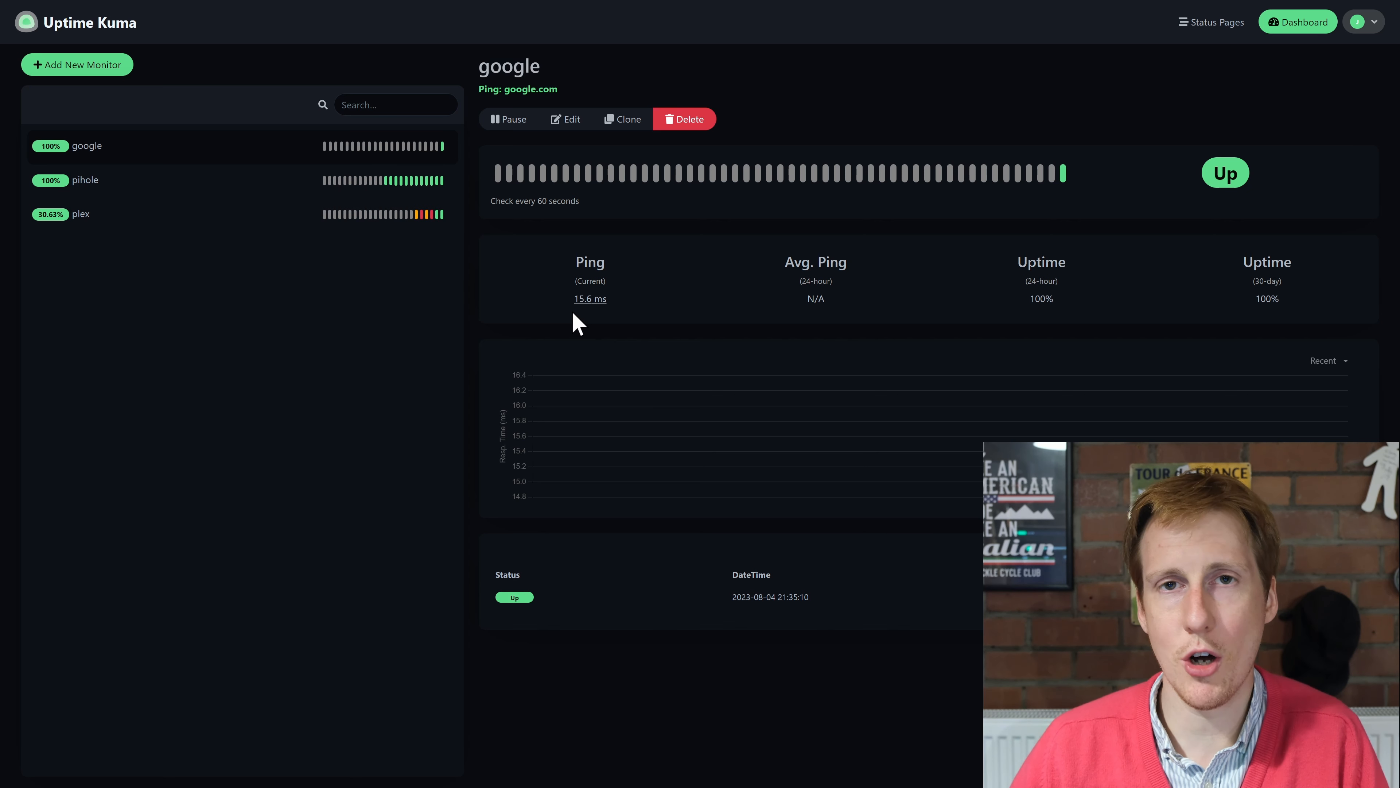
{"action": "mouse_move", "coordinate": [560, 346]}
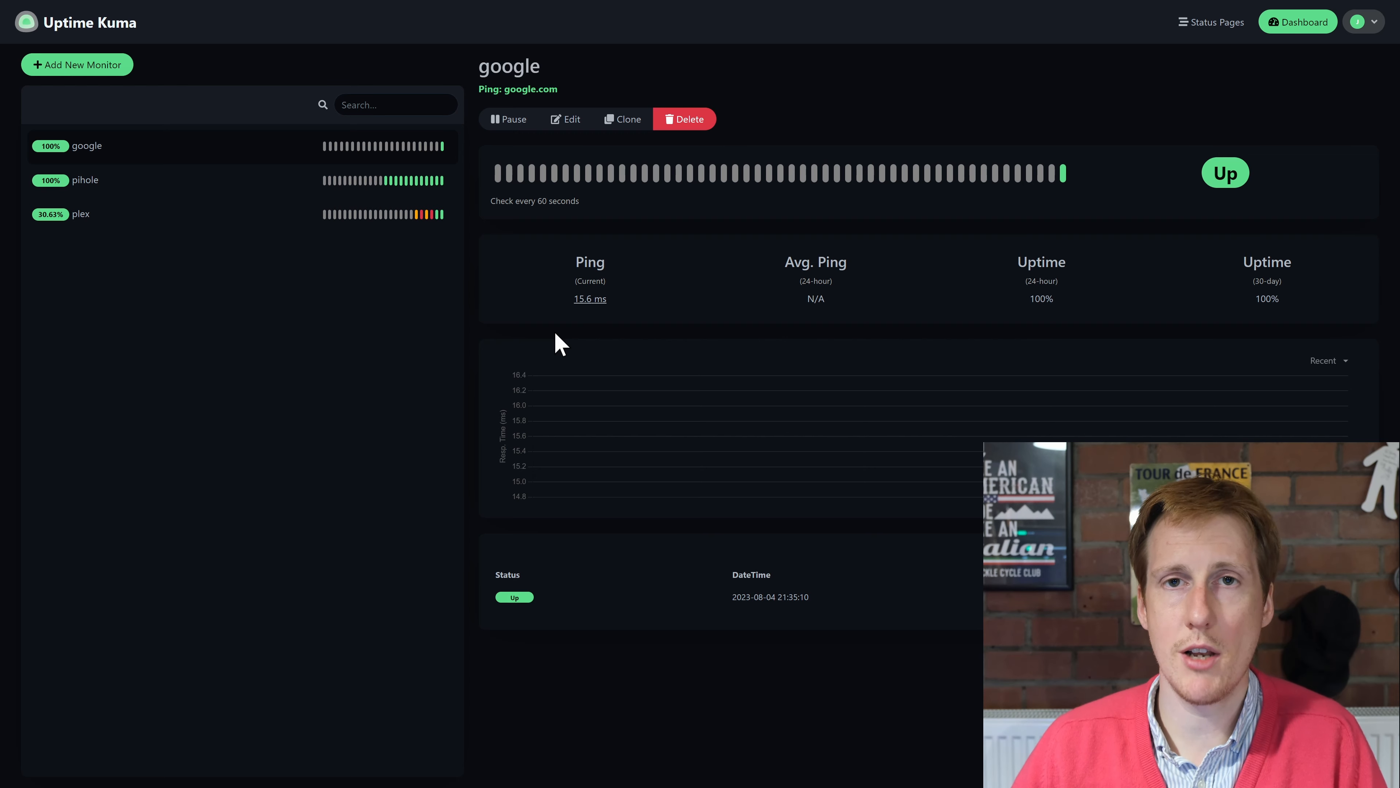
Step: Start another blank Add New Monitor form alongside google, pihole and plex
{"action": "left_click", "coordinate": [76, 64]}
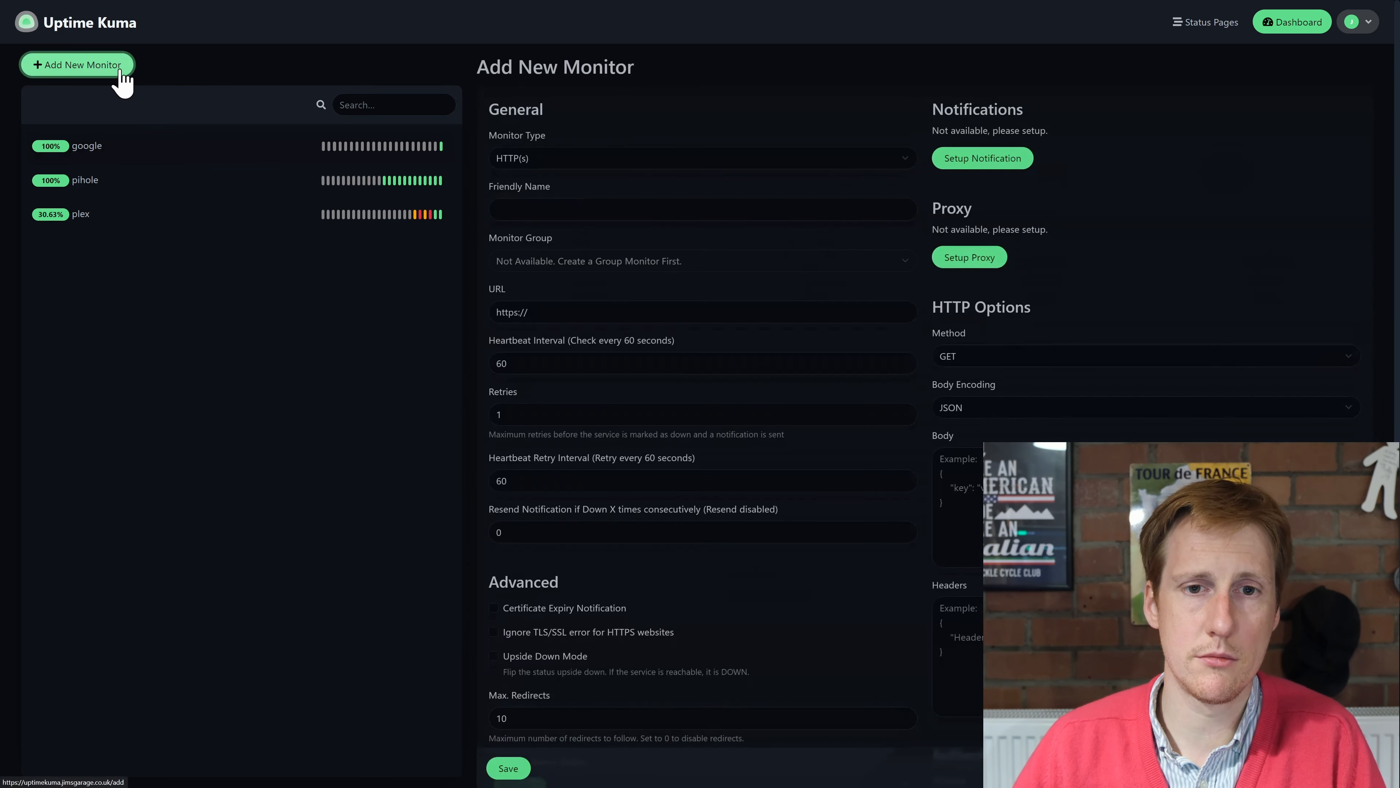
Step: Save the Ark Steam Game Server monitor with Gotify and email alerts enabled so it reports Up
{"action": "left_click", "coordinate": [700, 158]}
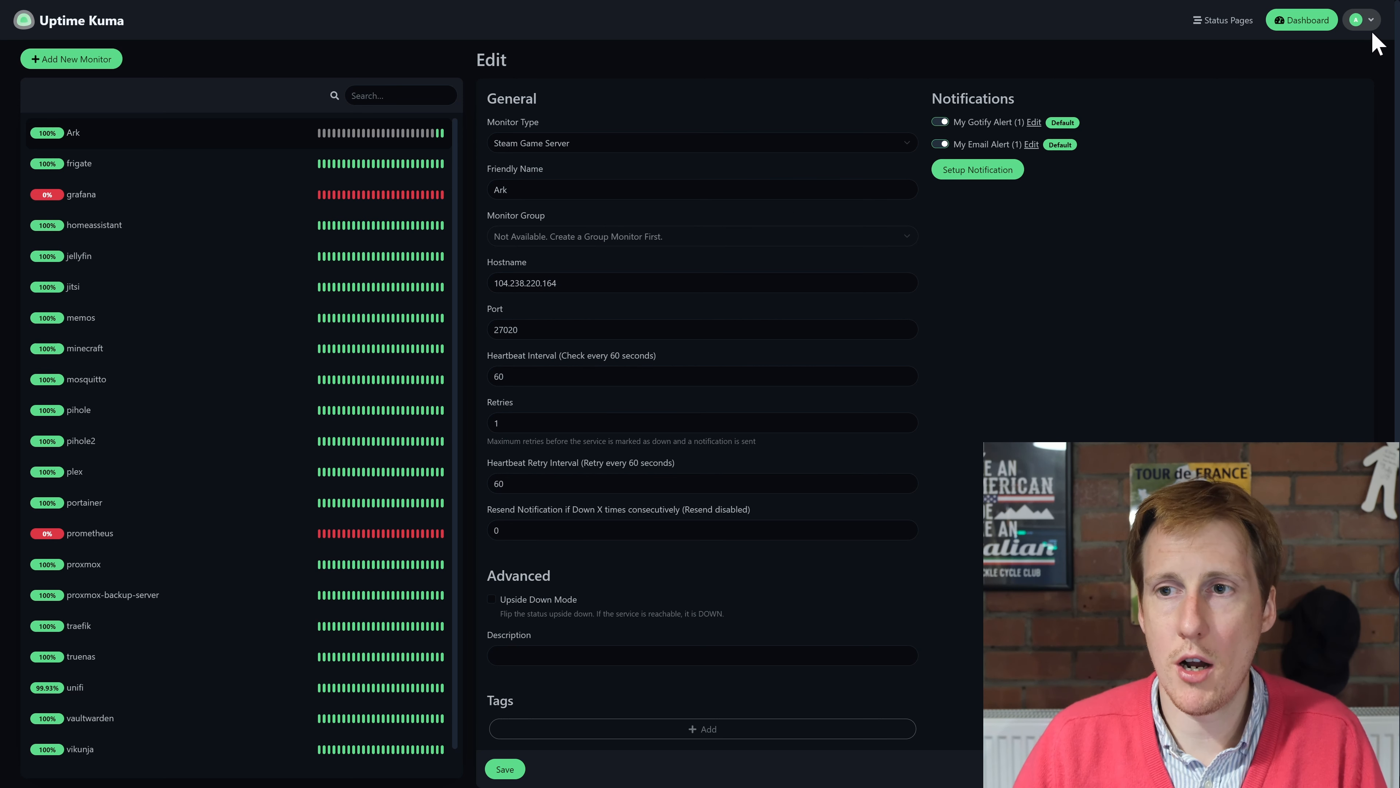
{"action": "left_click", "coordinate": [1372, 20]}
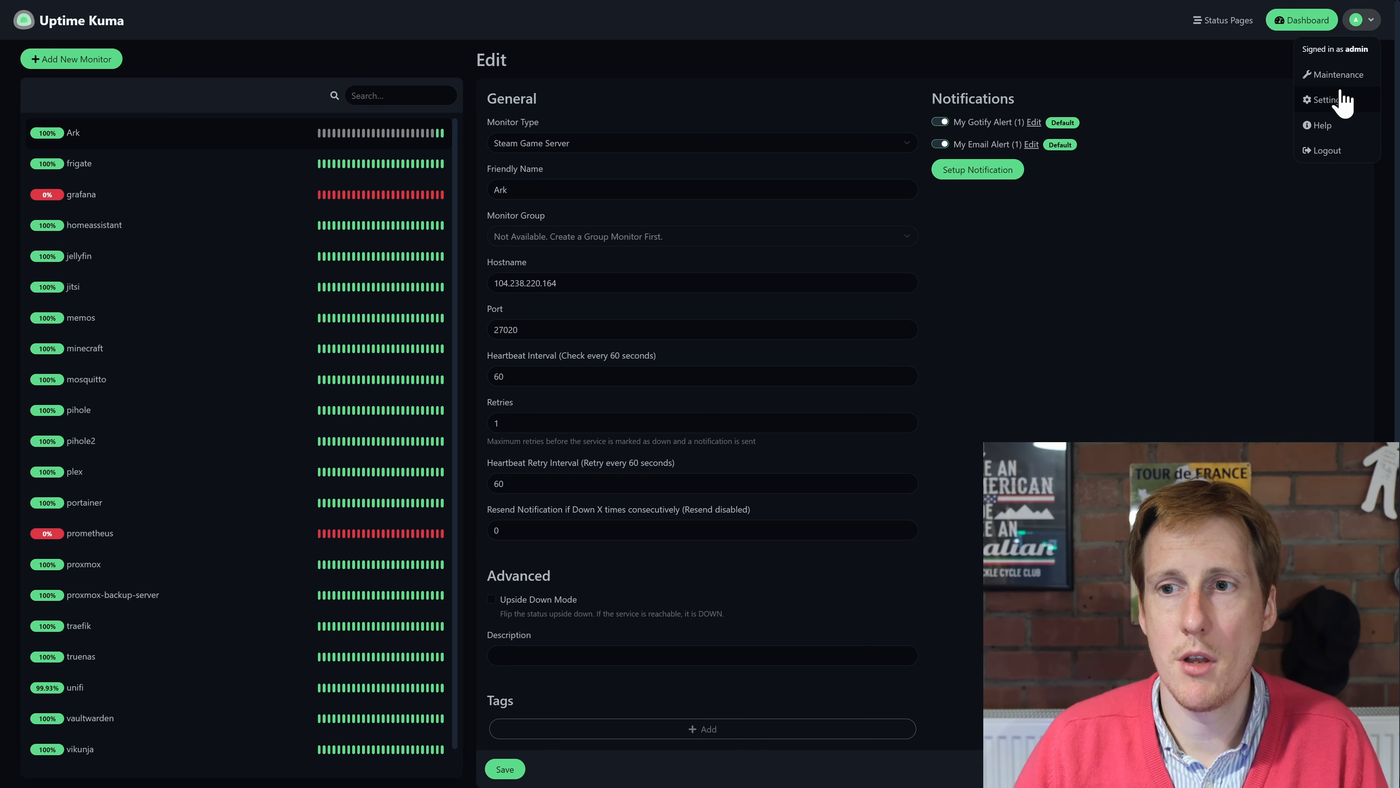
{"action": "left_click", "coordinate": [1325, 99]}
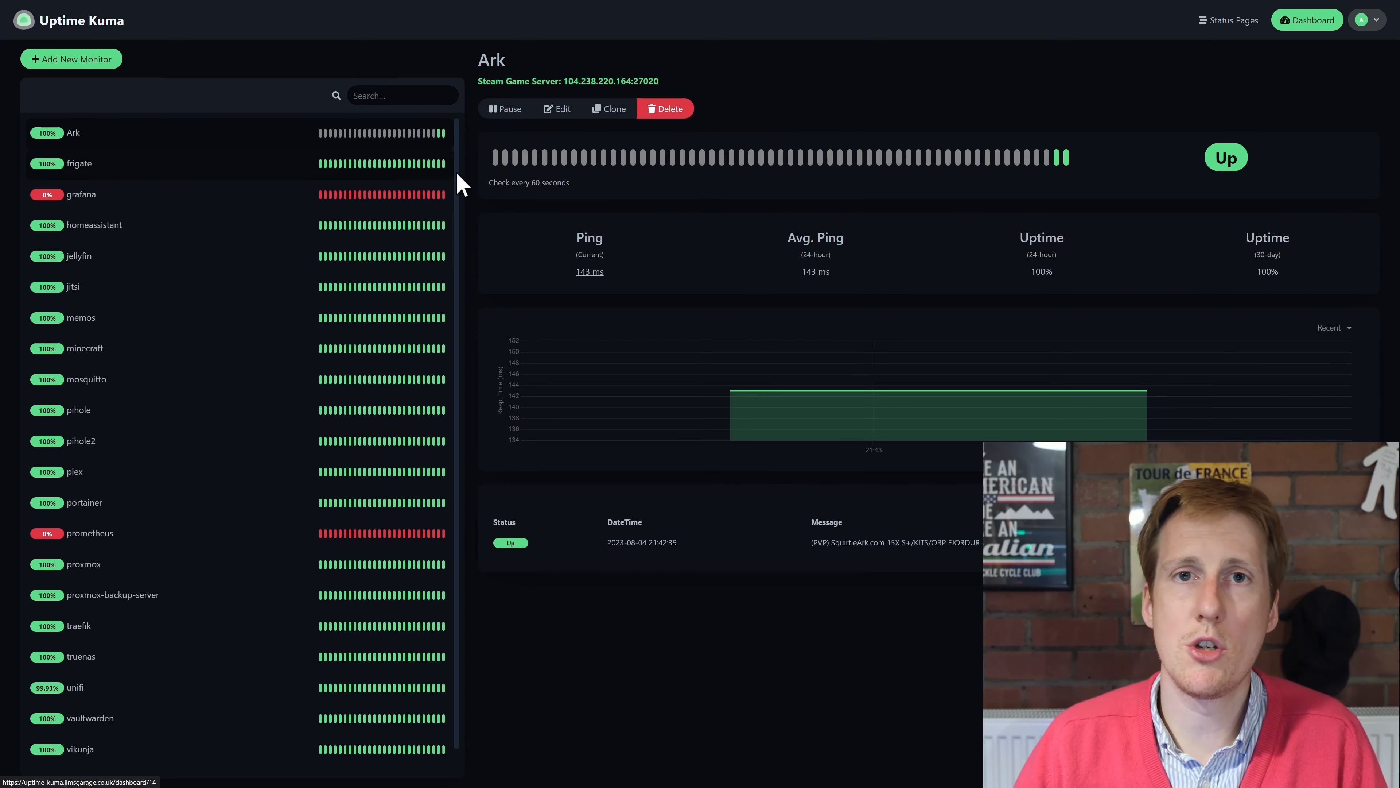
{"action": "left_click", "coordinate": [555, 107]}
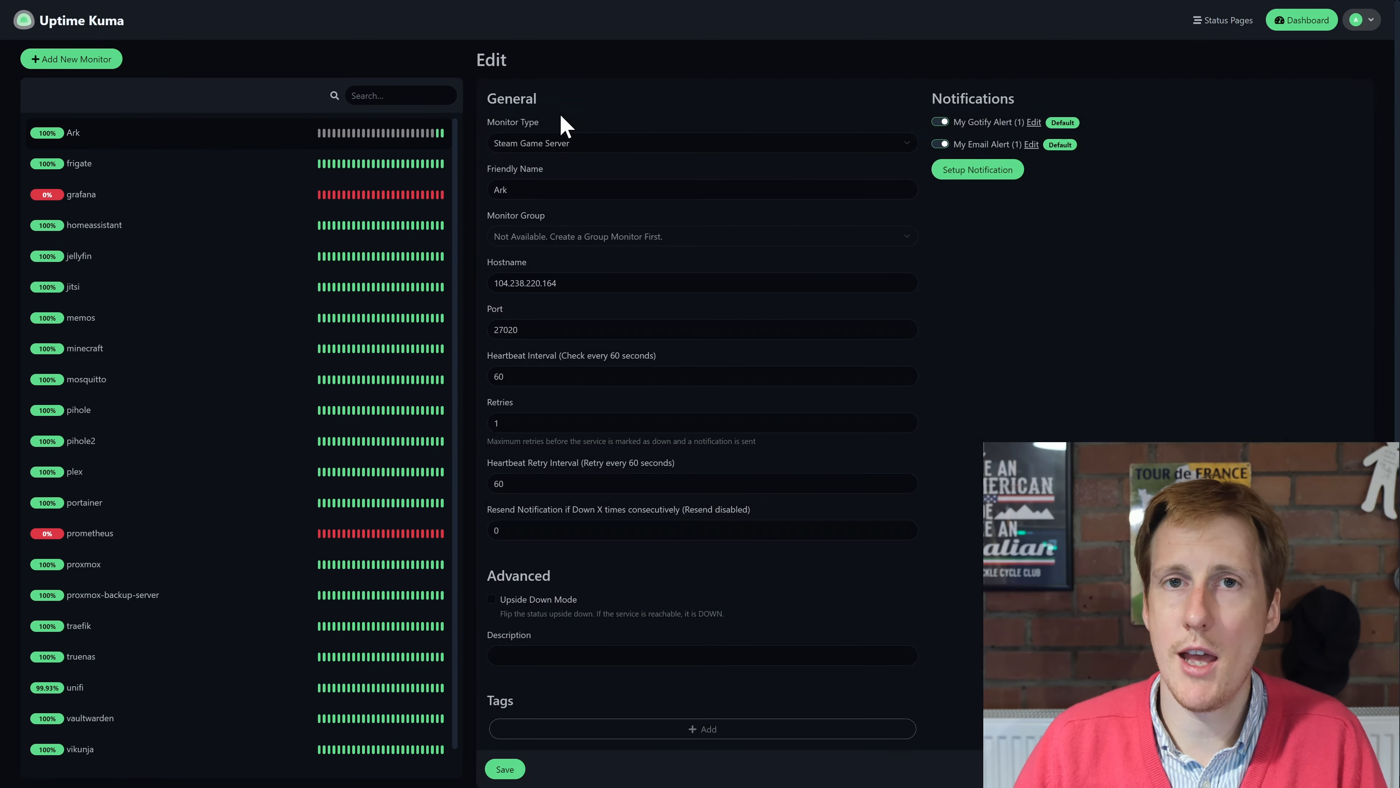
{"action": "mouse_move", "coordinate": [683, 420]}
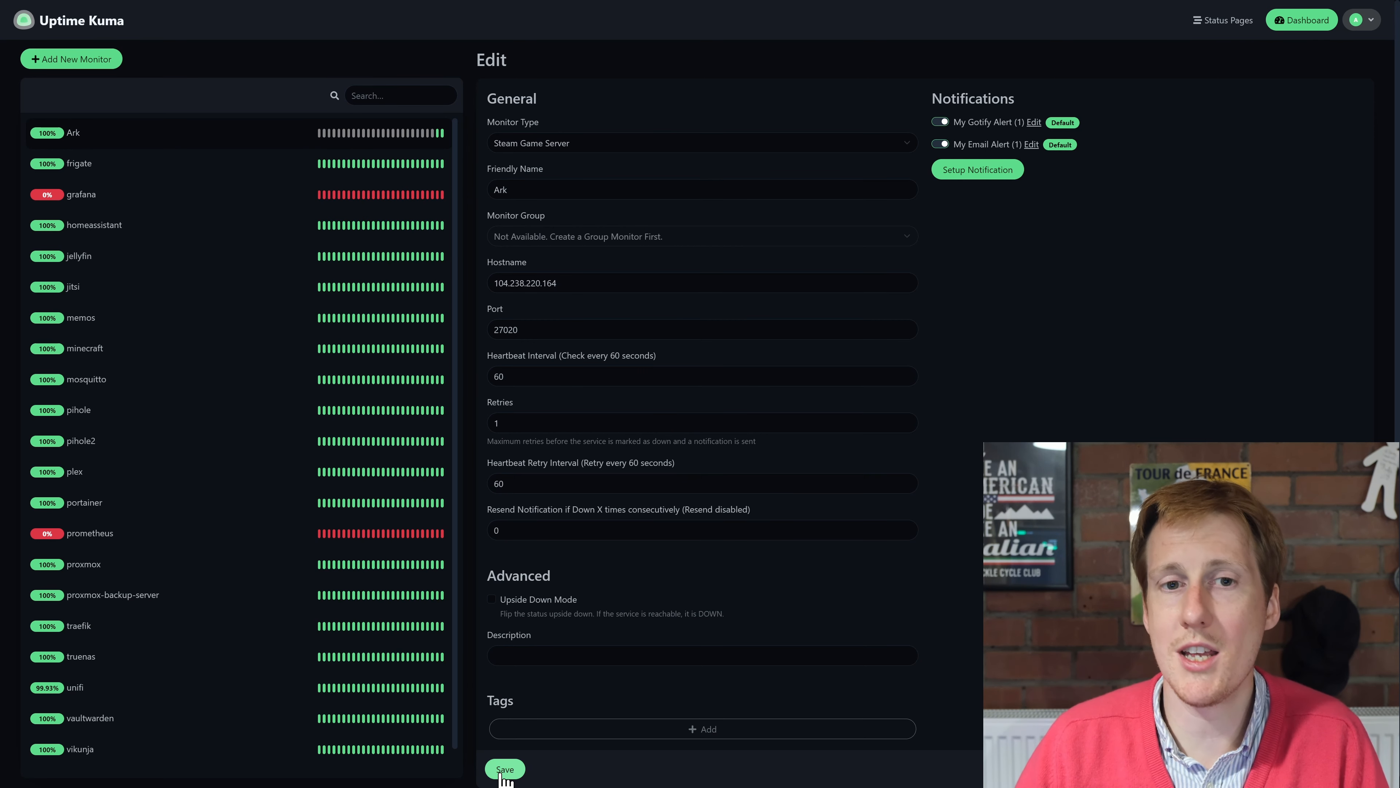
{"action": "left_click", "coordinate": [505, 768]}
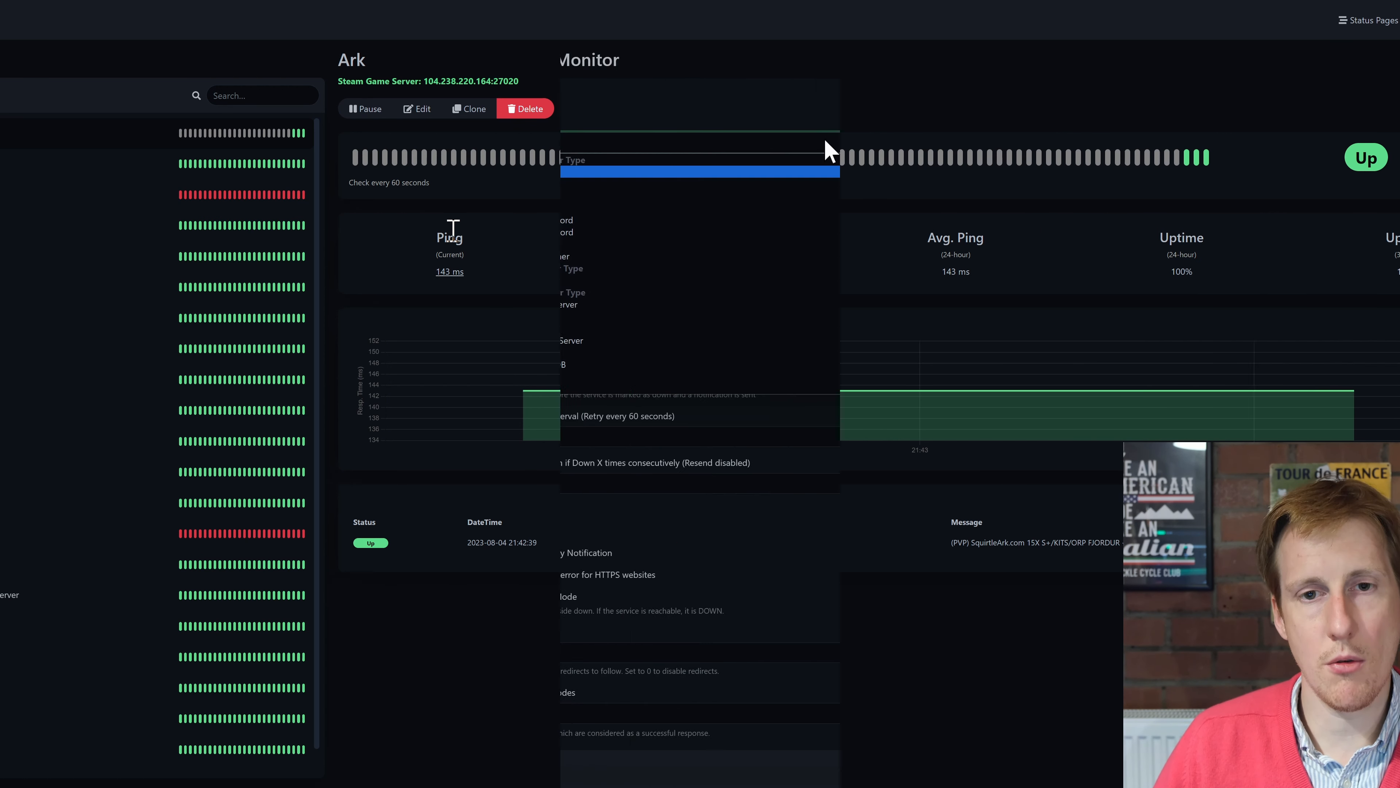
Step: Go to the general settings page where the Steam API key is stored
{"action": "left_click", "coordinate": [701, 143]}
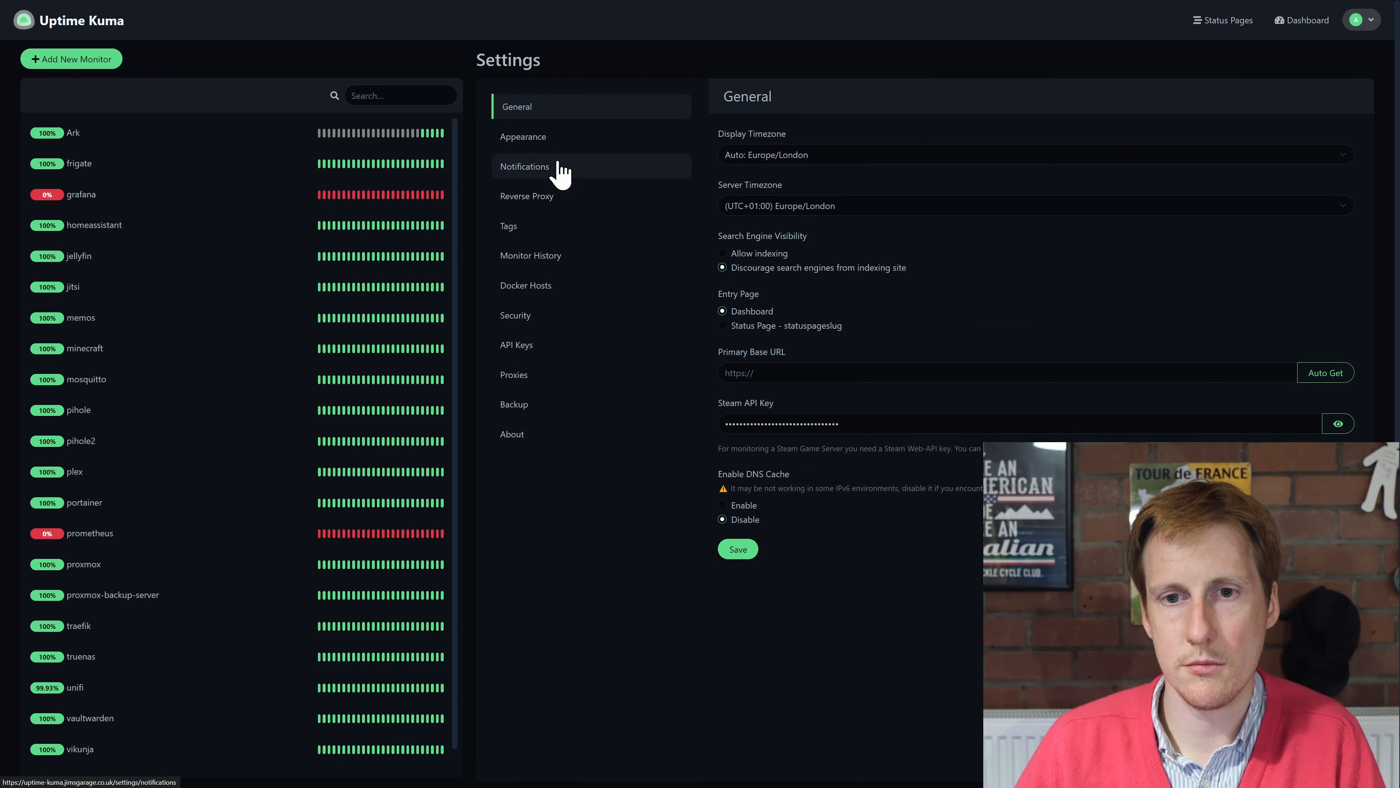
Step: Browse the notification types in Setup Notification, then dismiss it, leaving Gotify and email alerts listed
{"action": "left_click", "coordinate": [524, 166]}
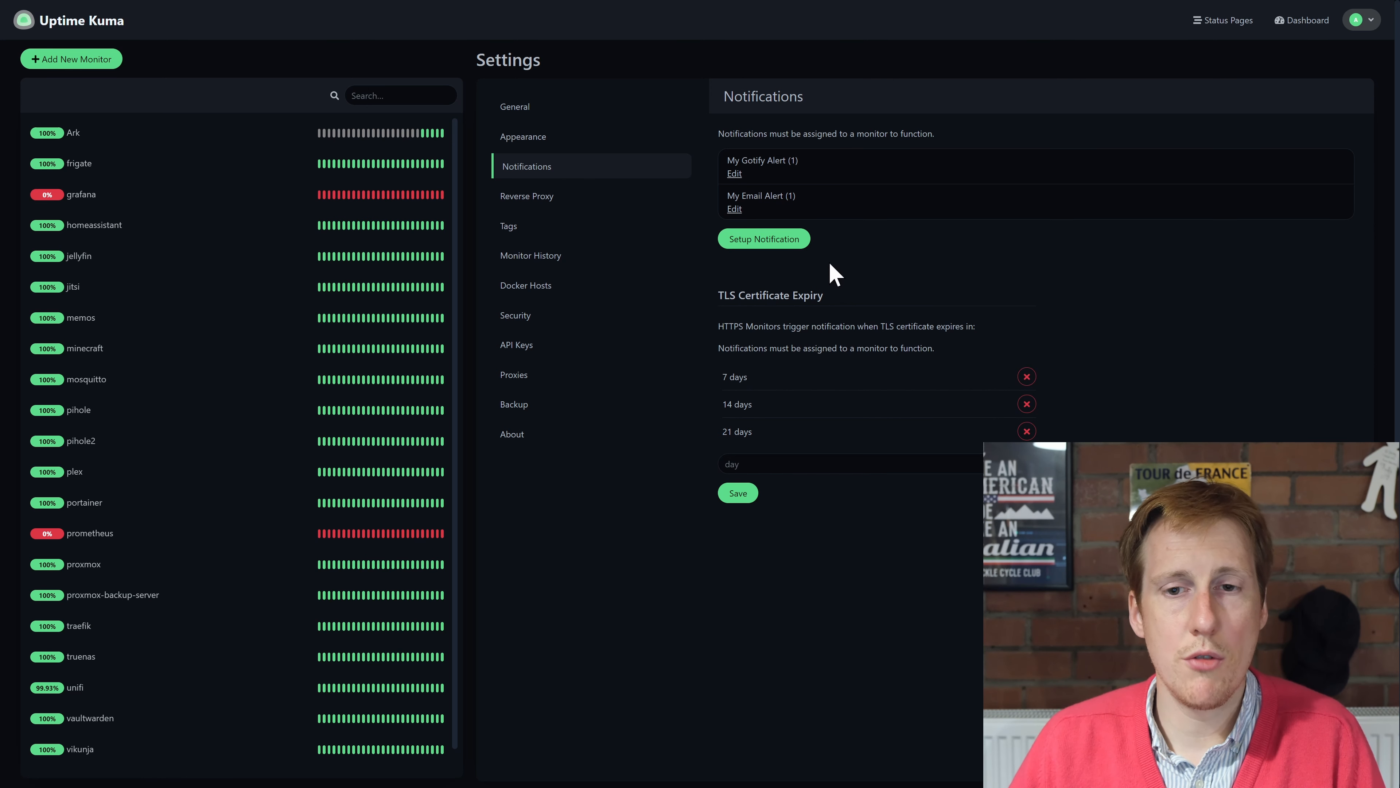
{"action": "left_click", "coordinate": [763, 239]}
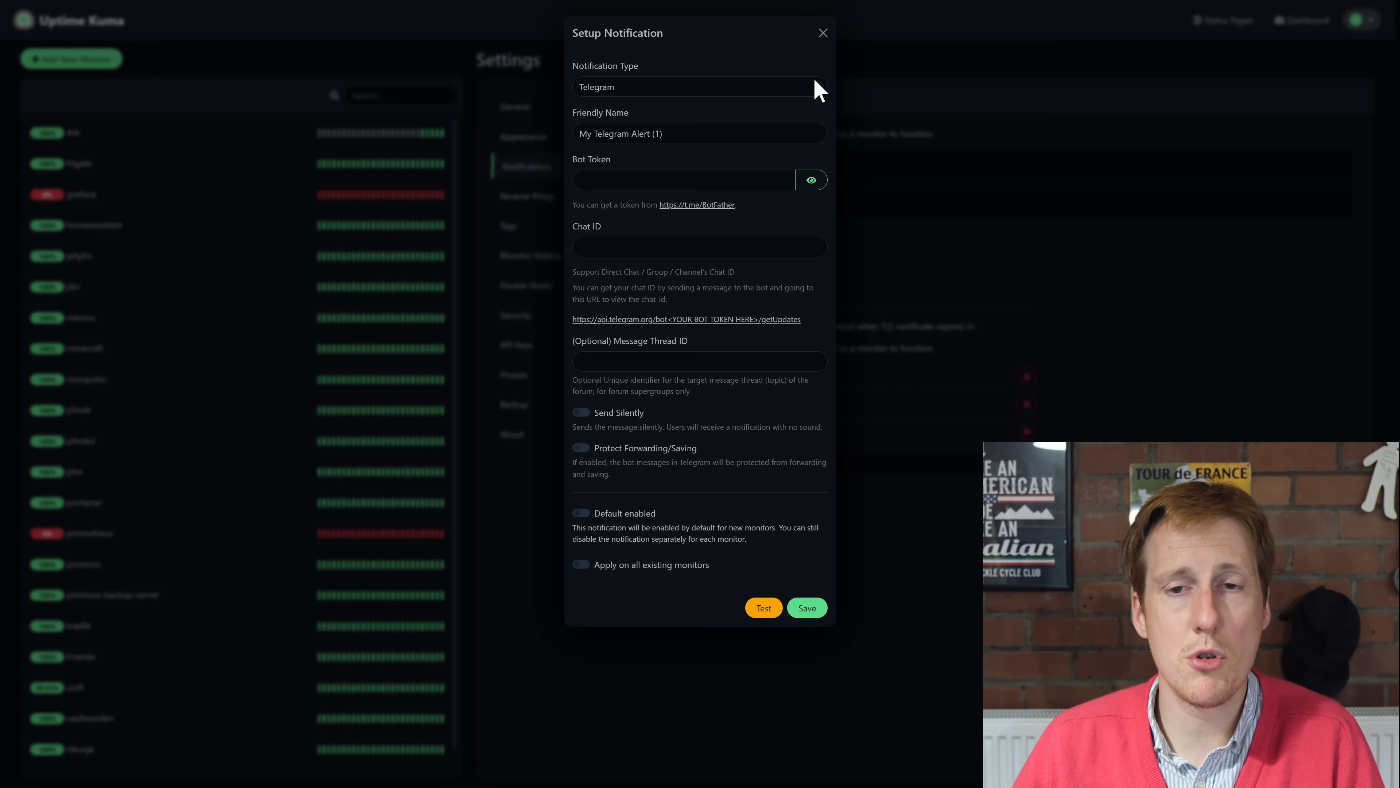
{"action": "left_click", "coordinate": [699, 86]}
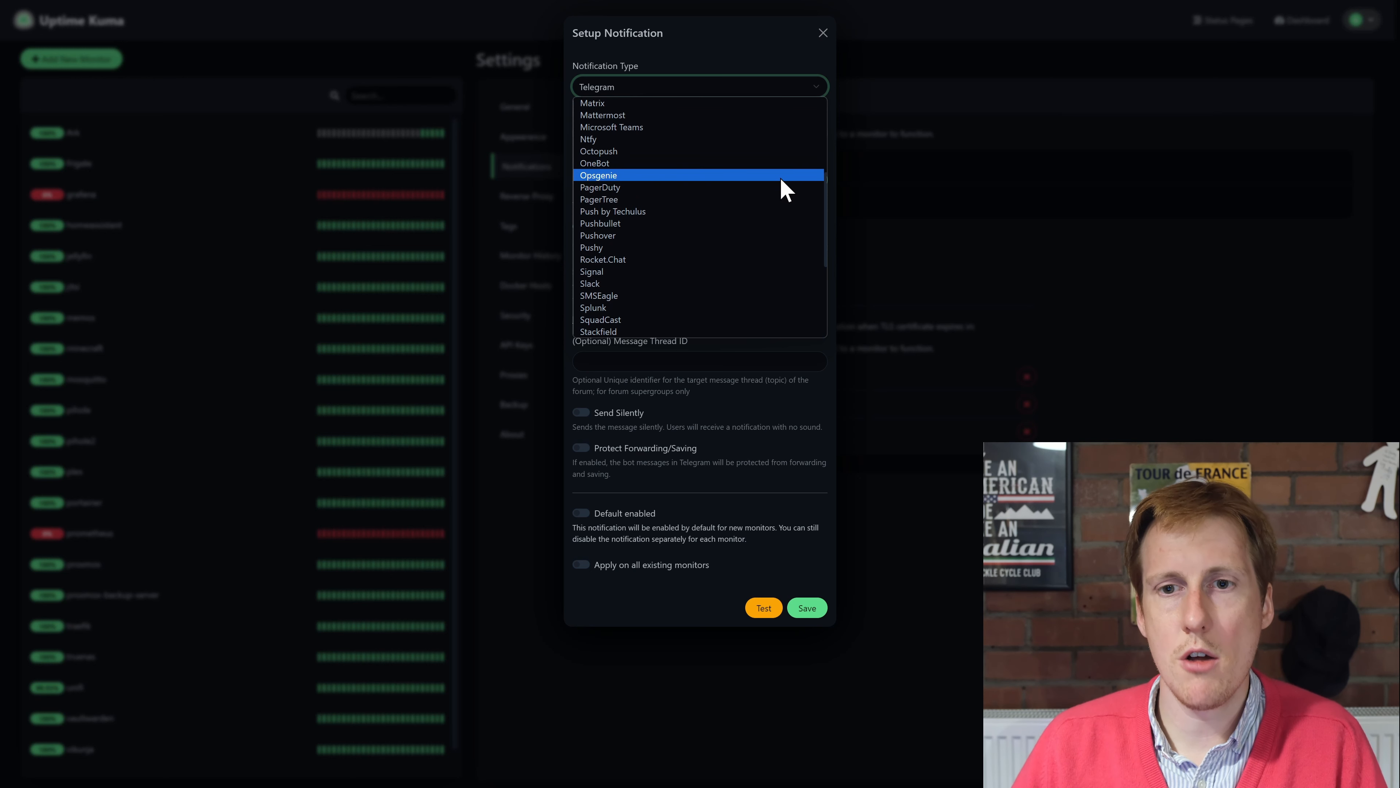
{"action": "mouse_move", "coordinate": [775, 218]}
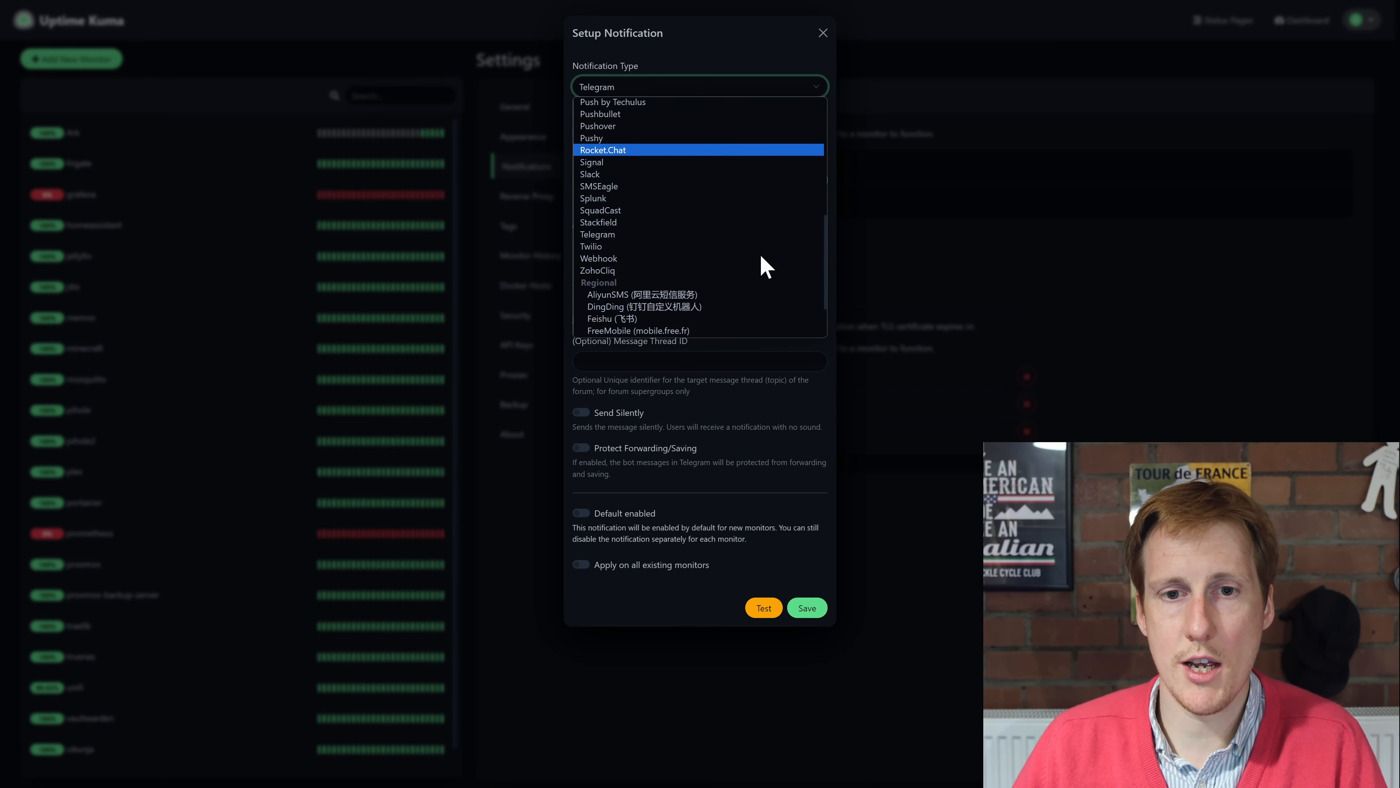
{"action": "mouse_move", "coordinate": [740, 246]}
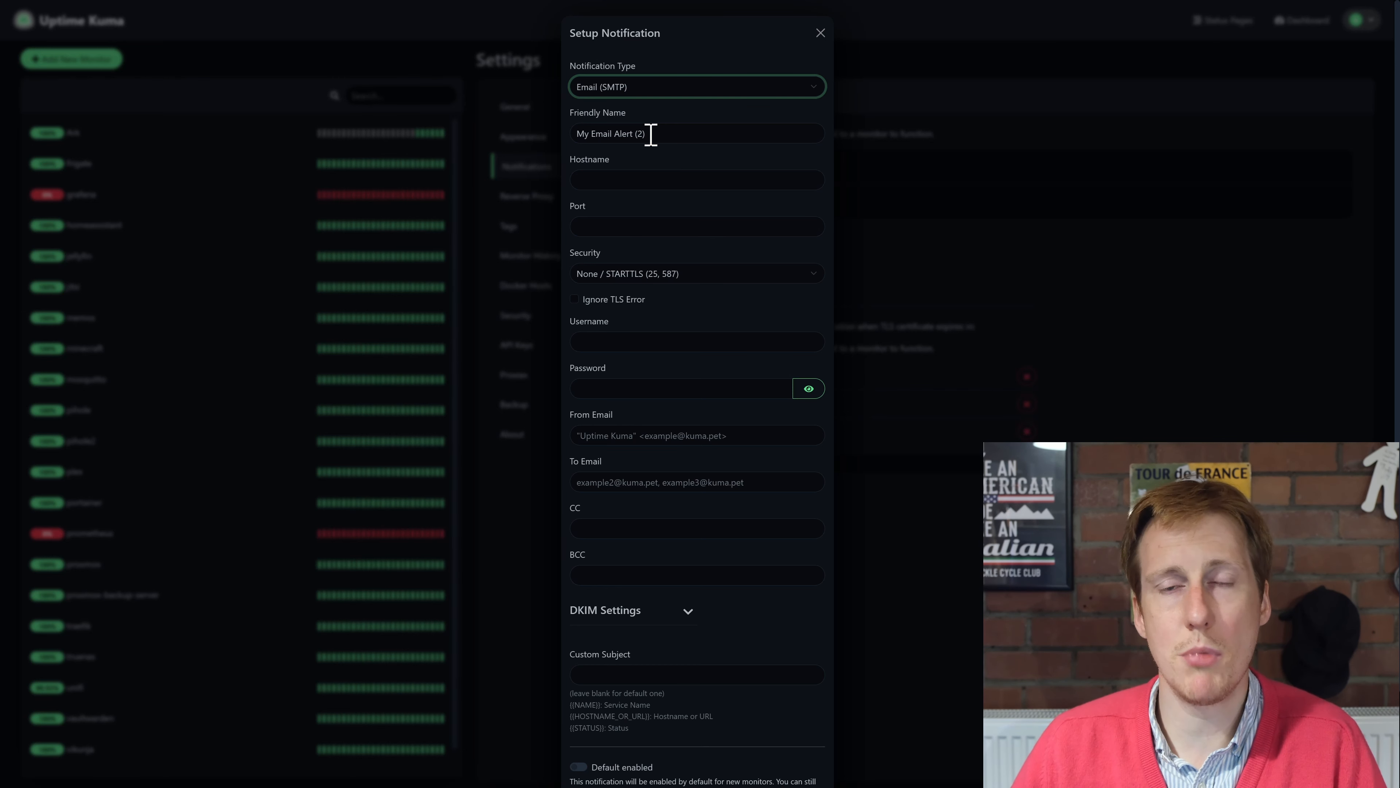
{"action": "left_click", "coordinate": [818, 33]}
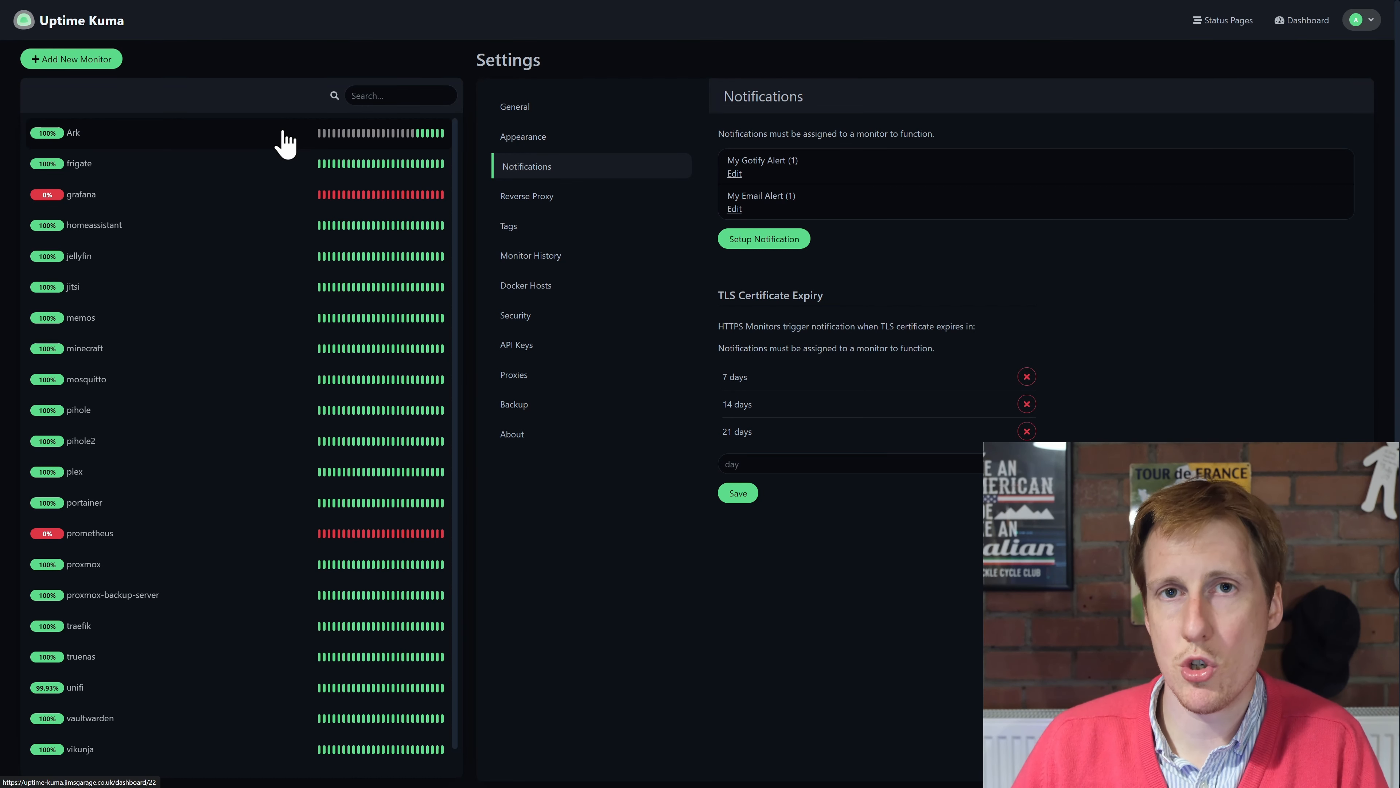
Step: Edit the Ark monitor and review its email alert, enabled by default
{"action": "left_click", "coordinate": [74, 132]}
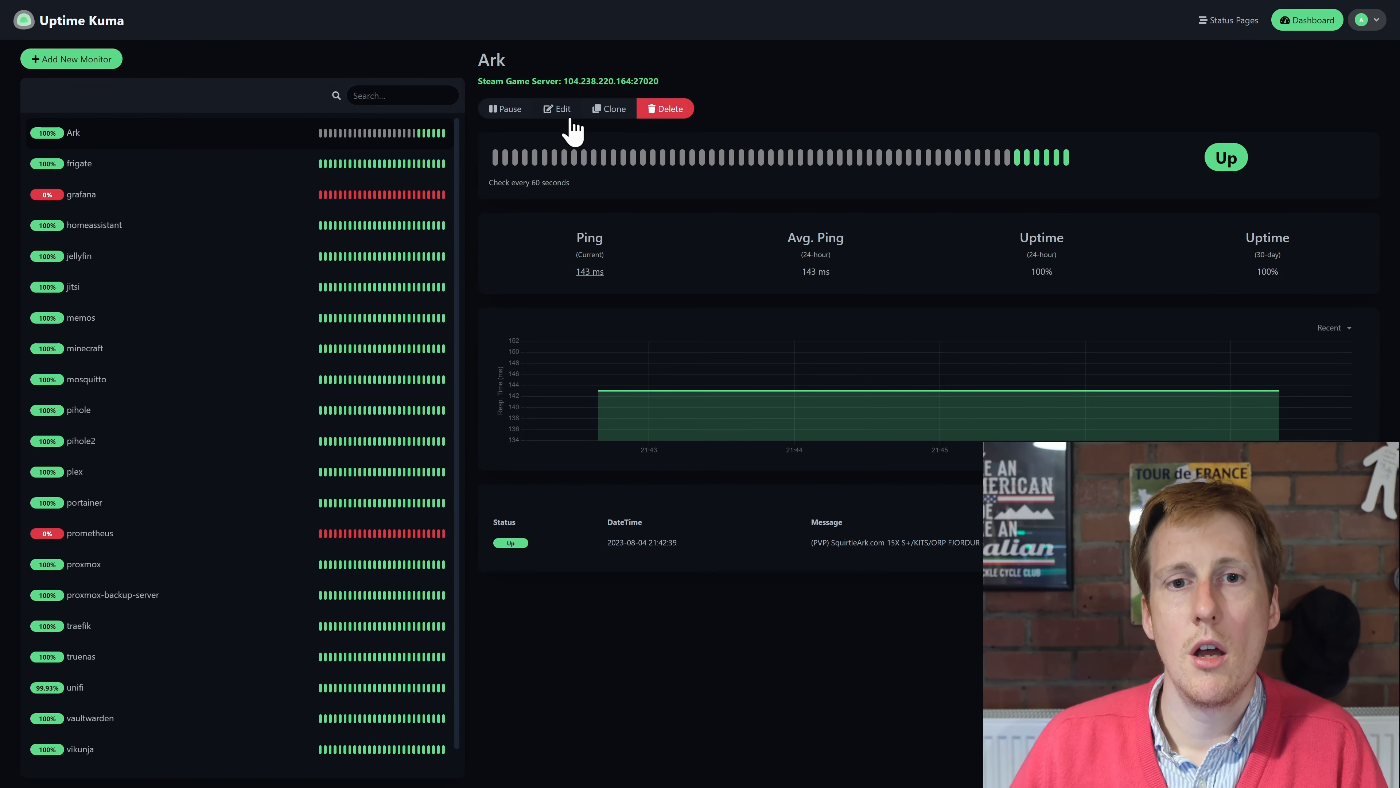
{"action": "left_click", "coordinate": [556, 108]}
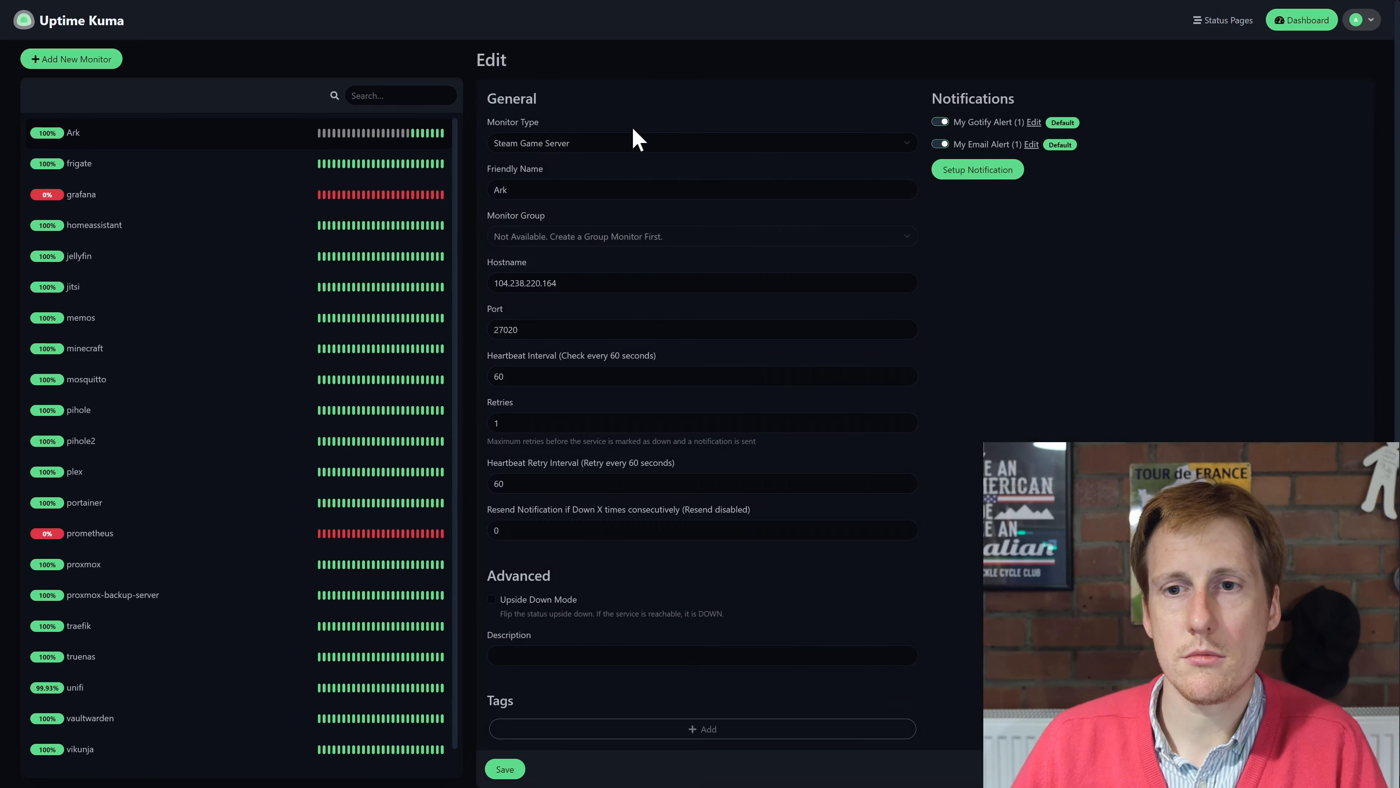
{"action": "mouse_move", "coordinate": [1016, 226]}
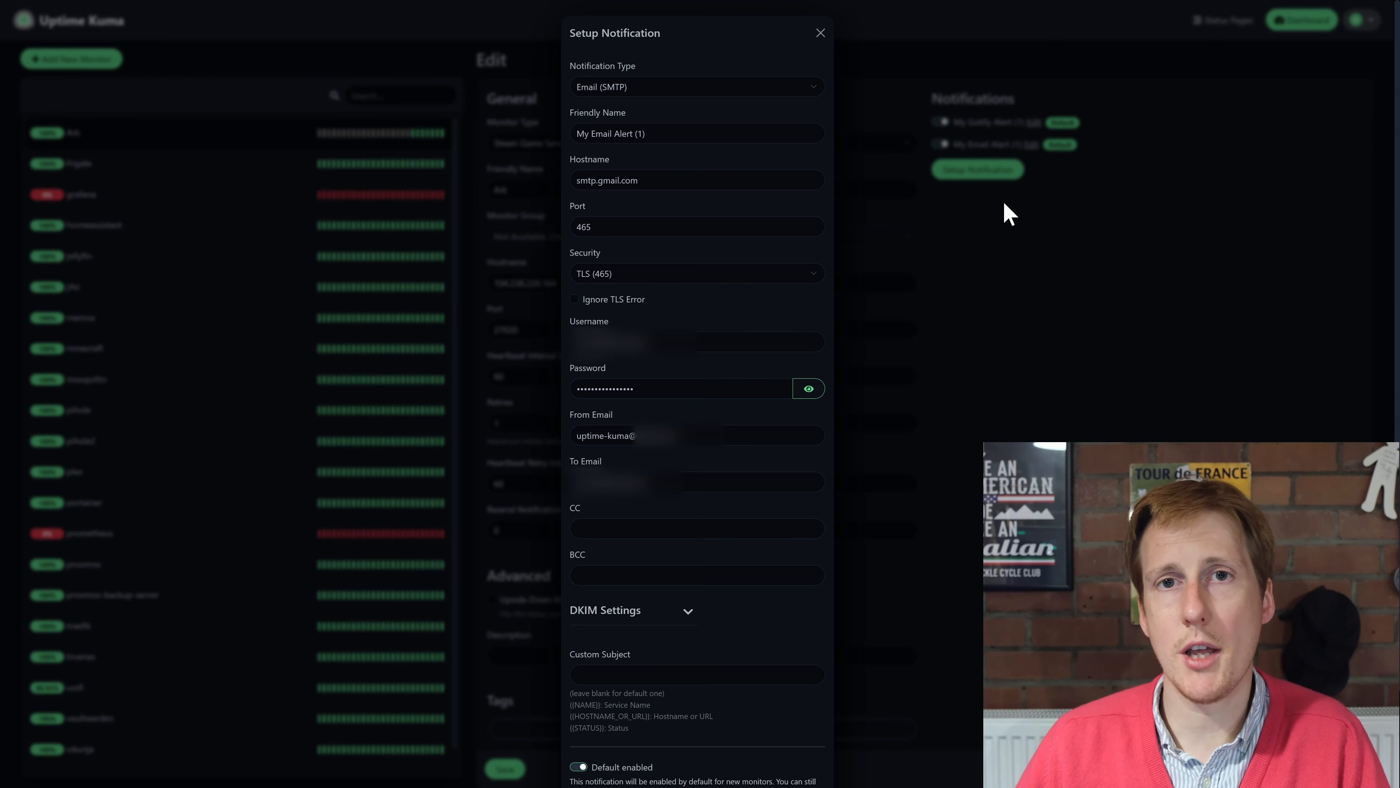
{"action": "left_click", "coordinate": [819, 33]}
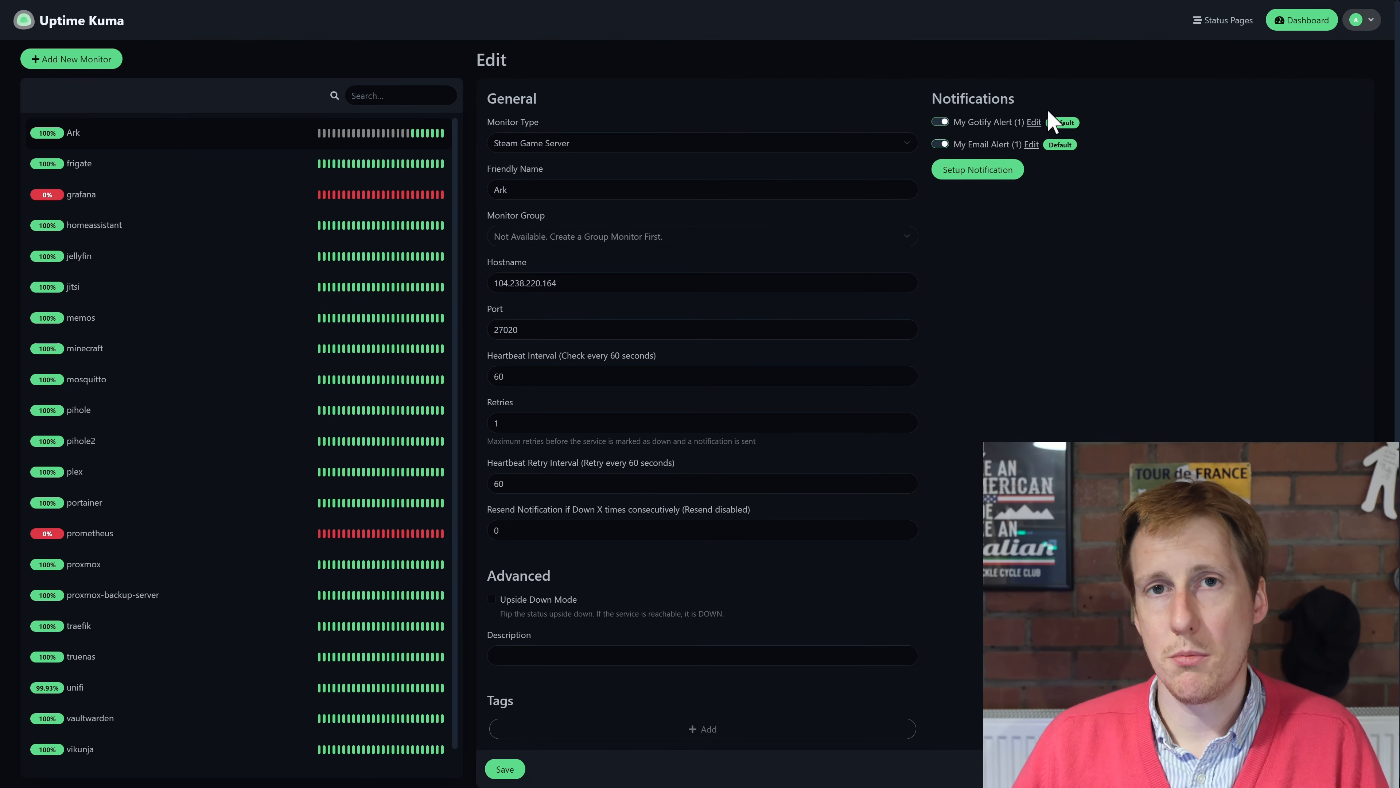
Step: Review My Gotify Alert's settings and return to the dashboard showing 20 Up, 2 Down
{"action": "left_click", "coordinate": [1033, 122]}
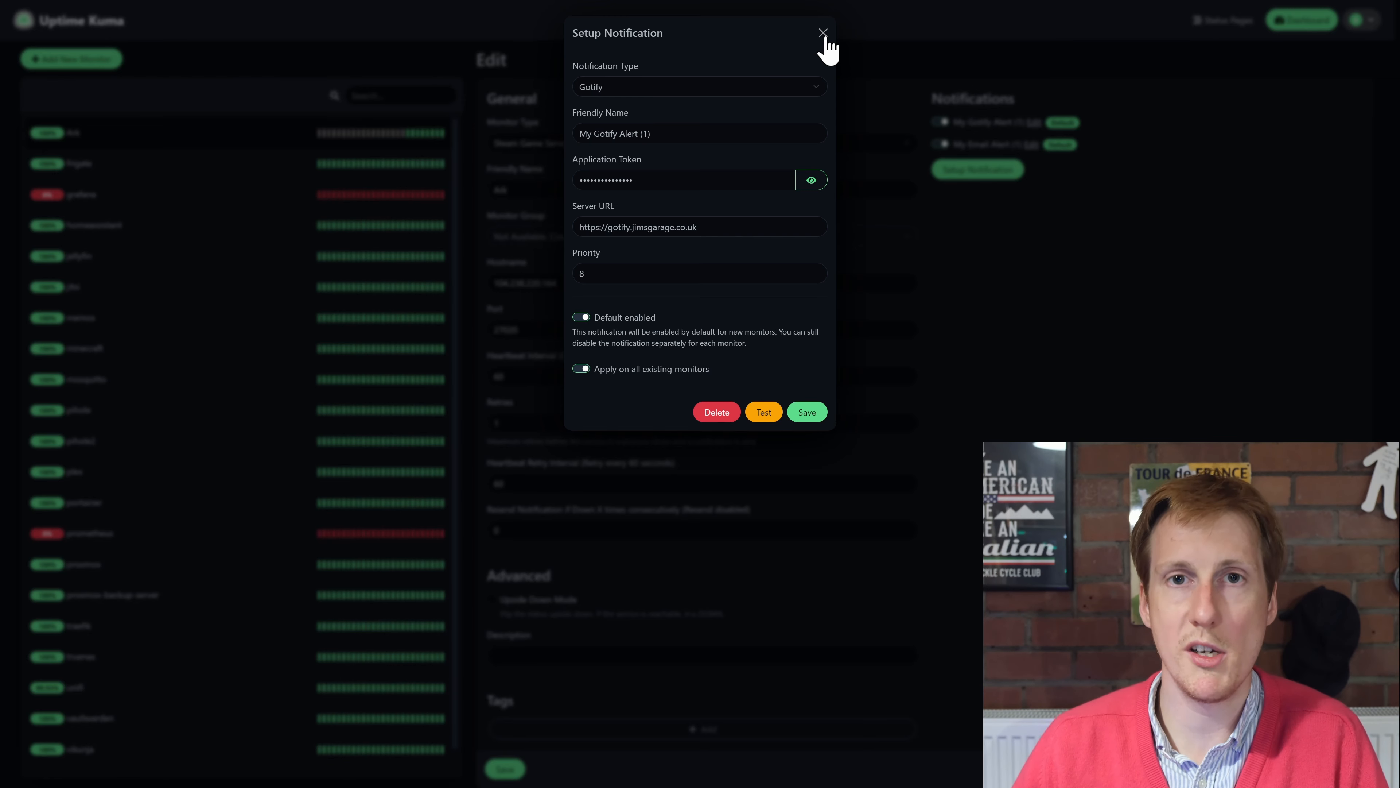
{"action": "left_click", "coordinate": [822, 33]}
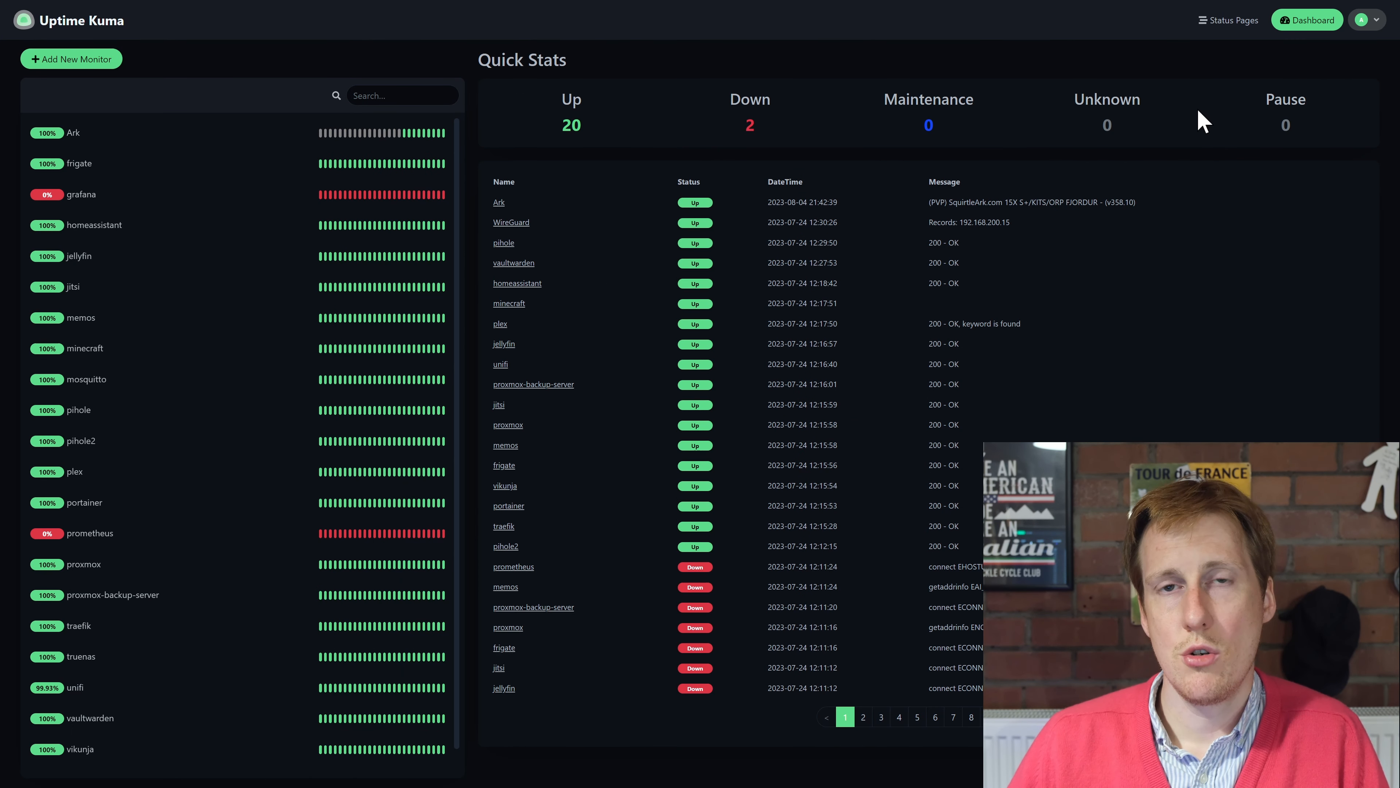